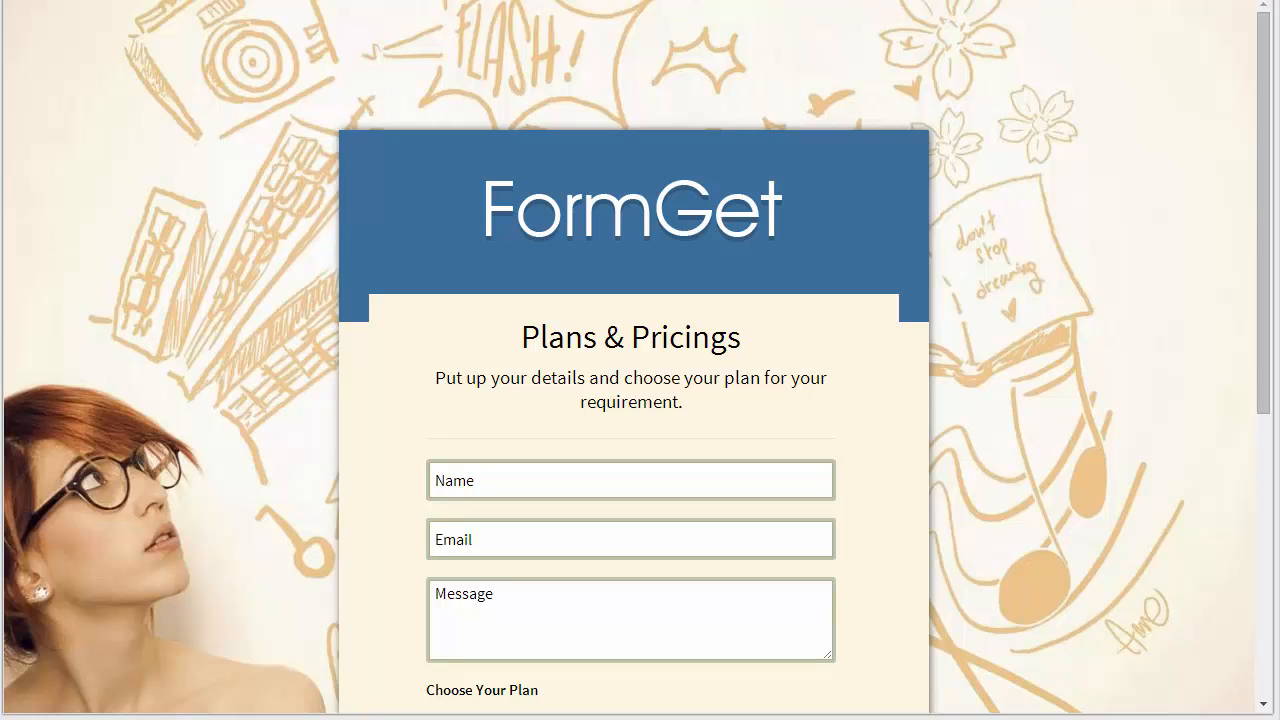
- Reach the Plans & Pricings form's payment settings and its Assign Prices section (Stripe, USD, prices 50/30/80)
{"action": "scroll", "scroll_direction": "down", "scroll_amount": 3}
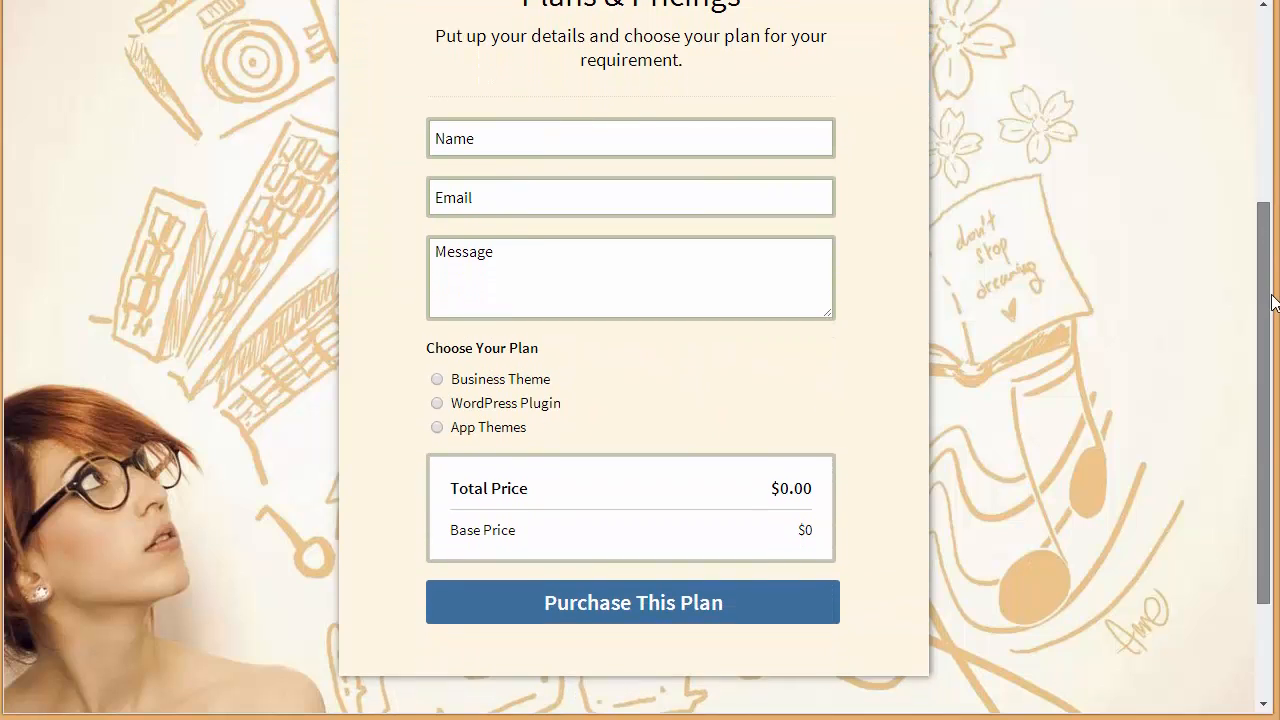
{"action": "scroll", "scroll_direction": "down", "scroll_amount": 3}
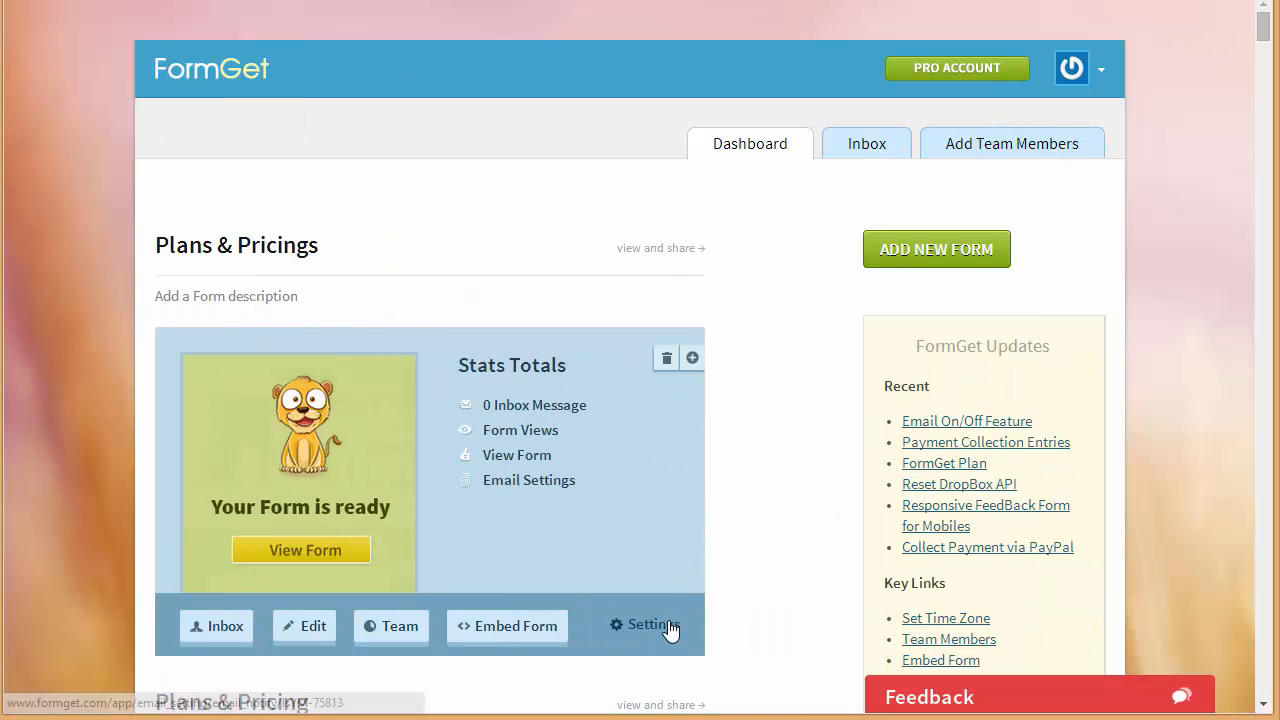
{"action": "left_click", "coordinate": [648, 624]}
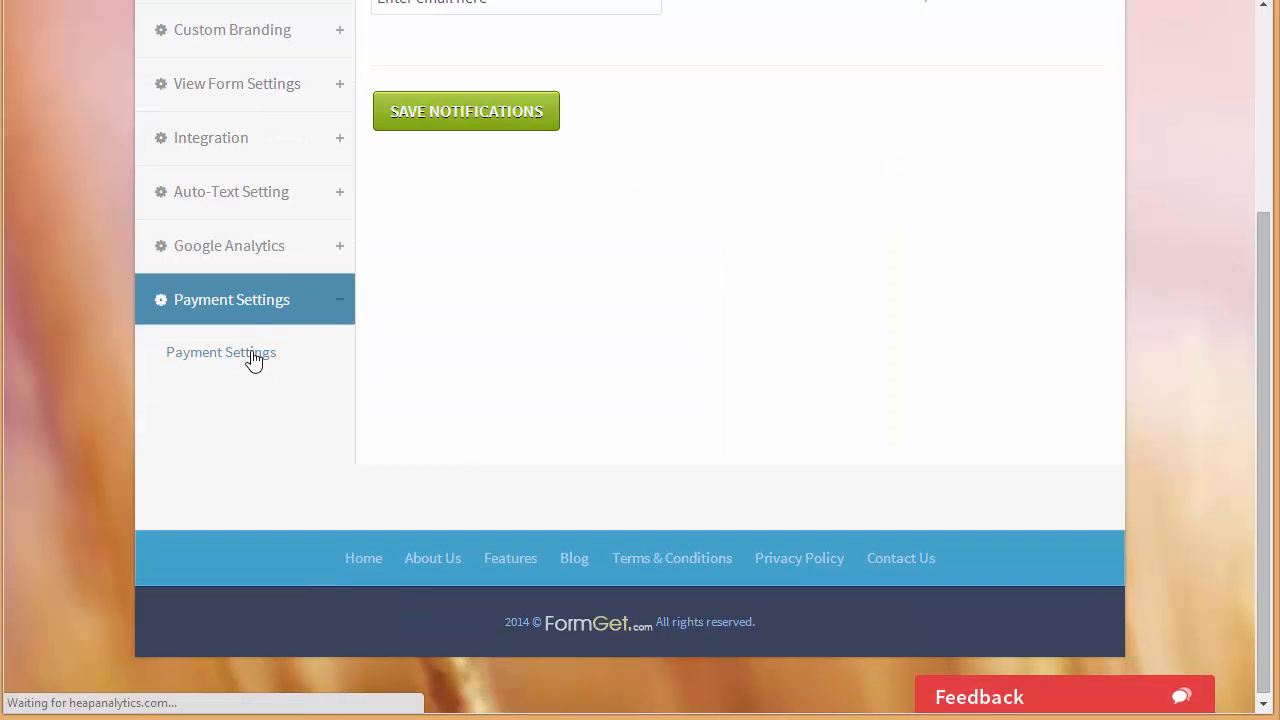
{"action": "left_click", "coordinate": [220, 352]}
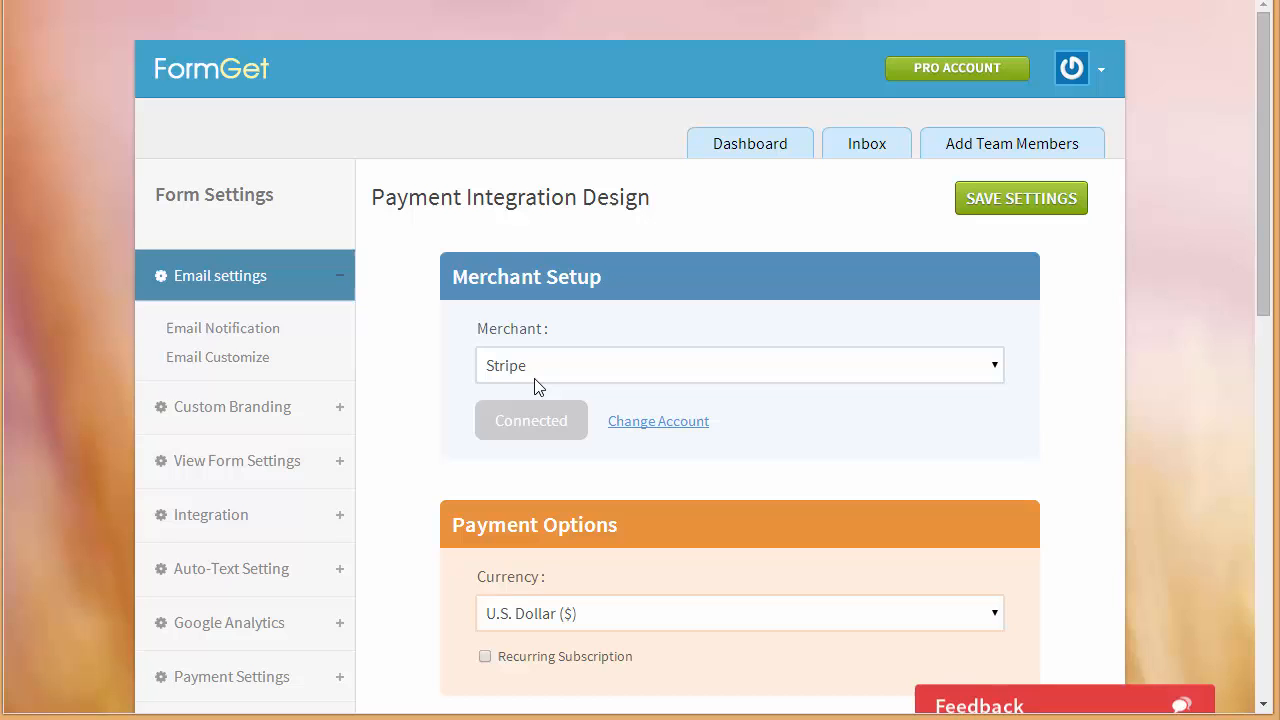
{"action": "scroll", "scroll_direction": "down", "scroll_amount": 3}
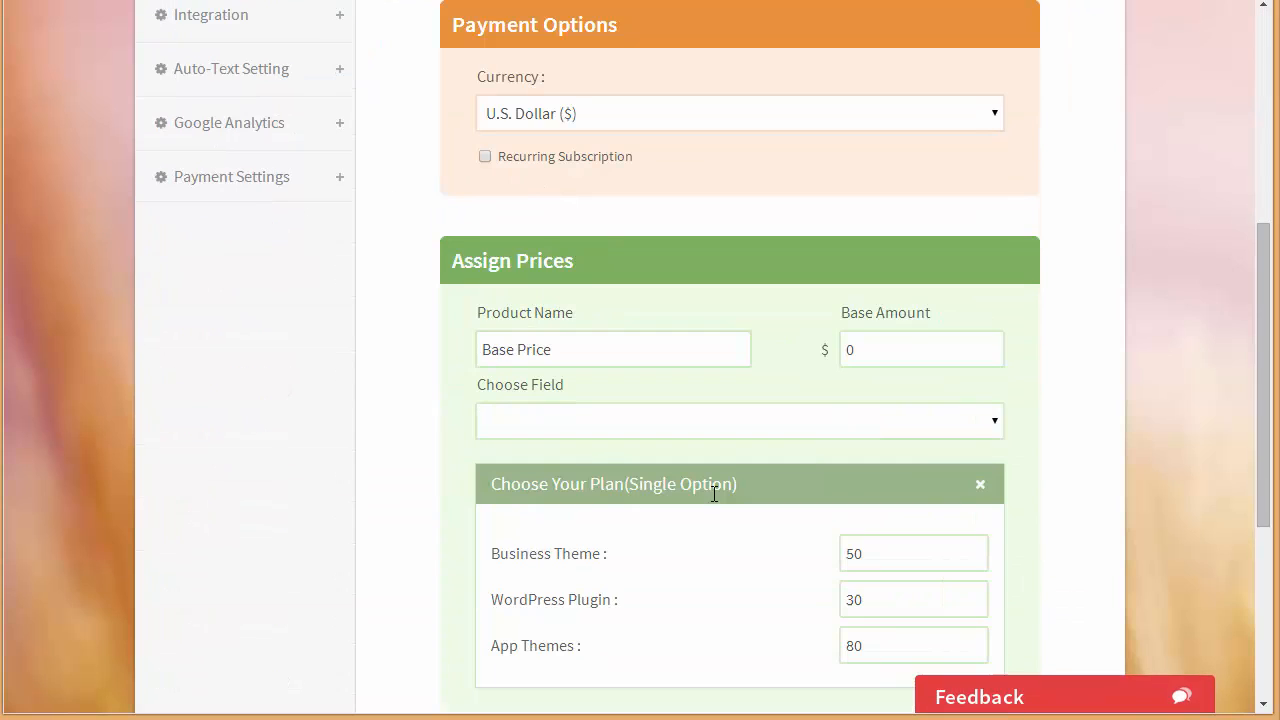
{"action": "mouse_move", "coordinate": [764, 386]}
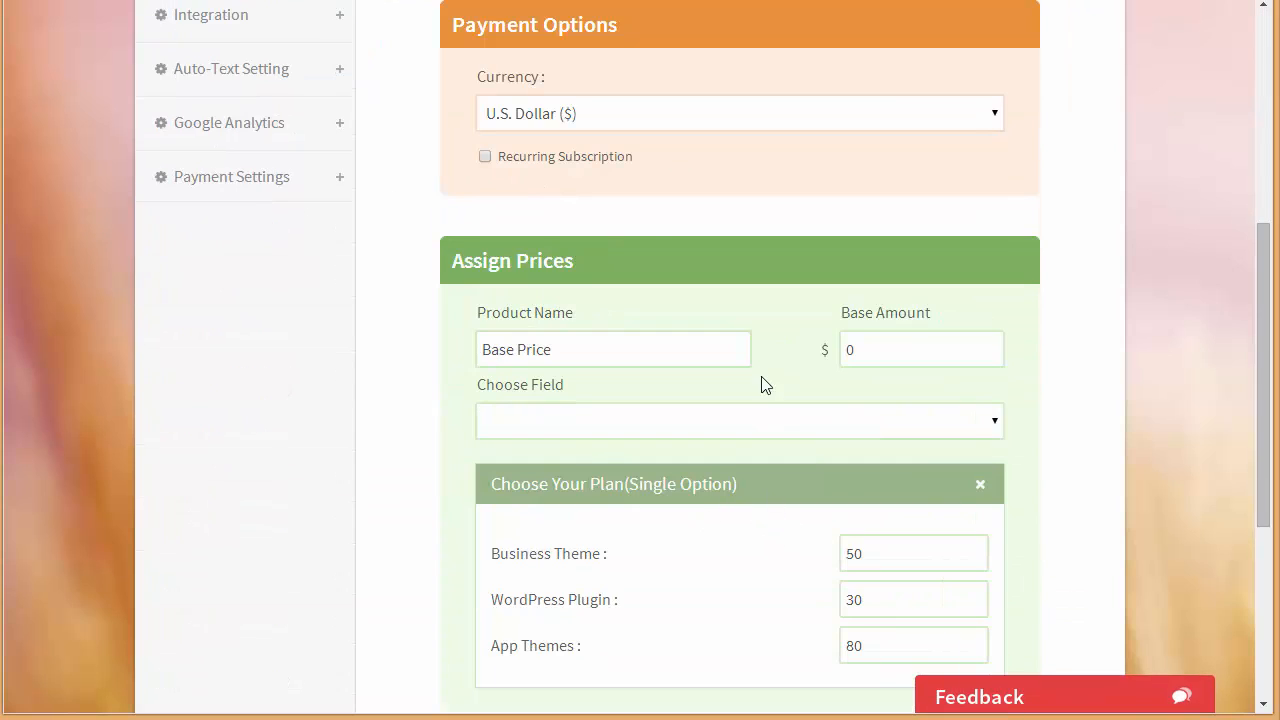
- Enable Recurring Subscription and attach plan prices to the Choose Your Plan field
{"action": "left_click", "coordinate": [484, 156]}
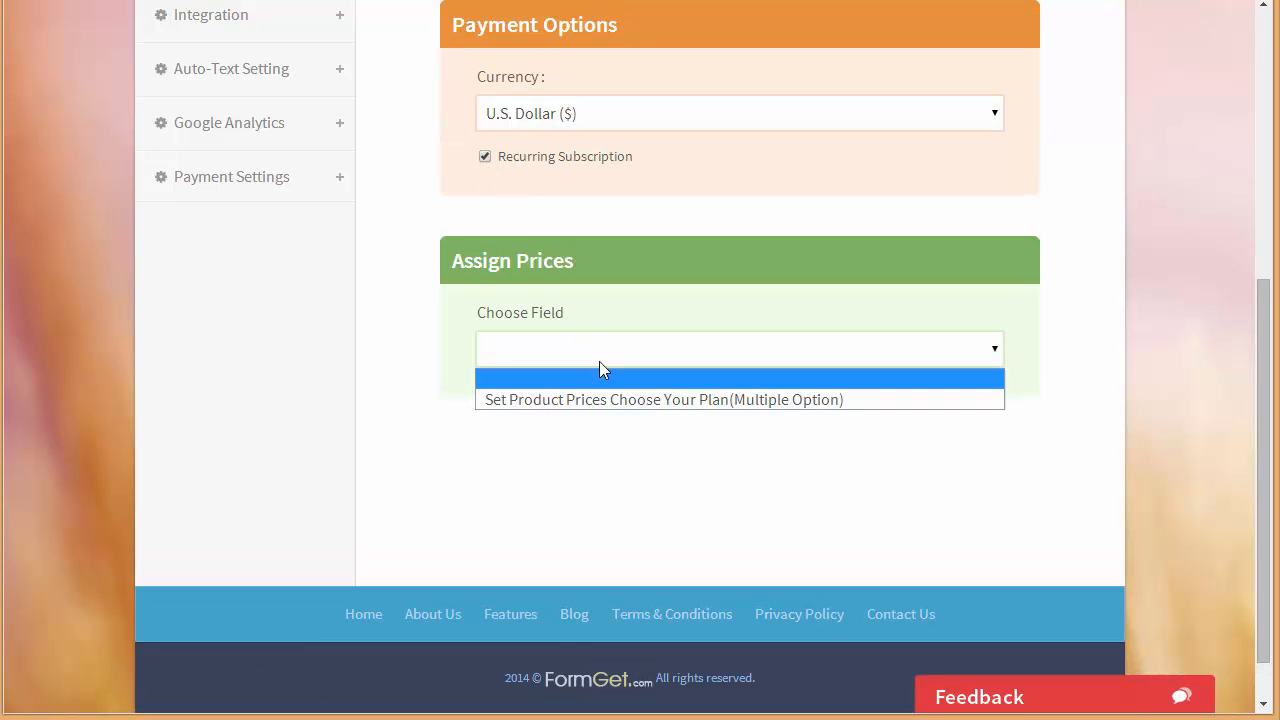
{"action": "left_click", "coordinate": [664, 400]}
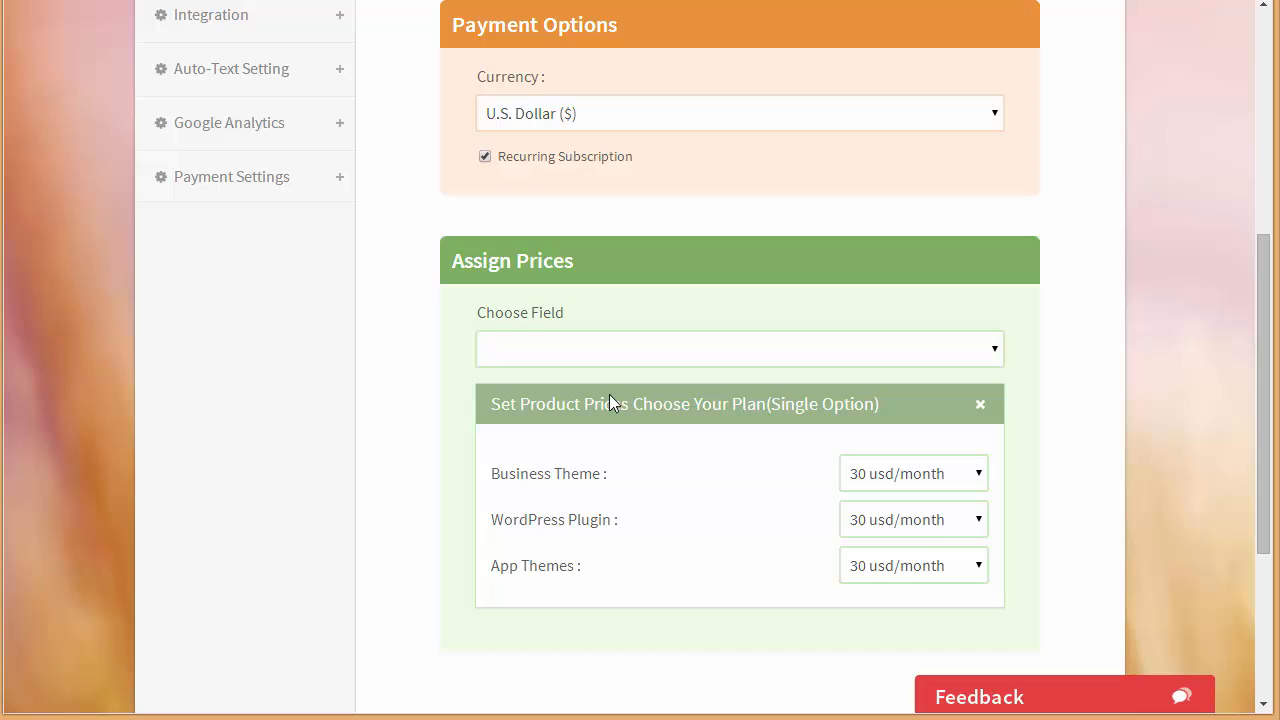
{"action": "mouse_move", "coordinate": [1264, 288]}
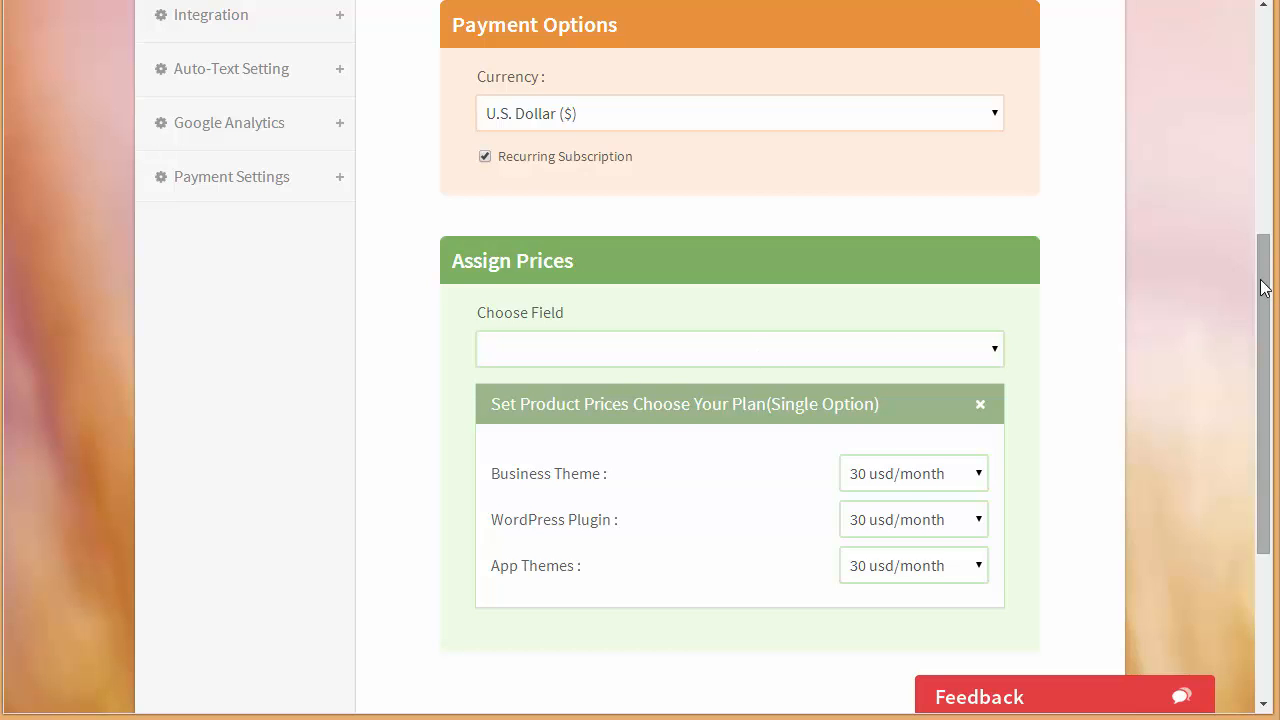
{"action": "scroll", "scroll_direction": "down", "scroll_amount": 3}
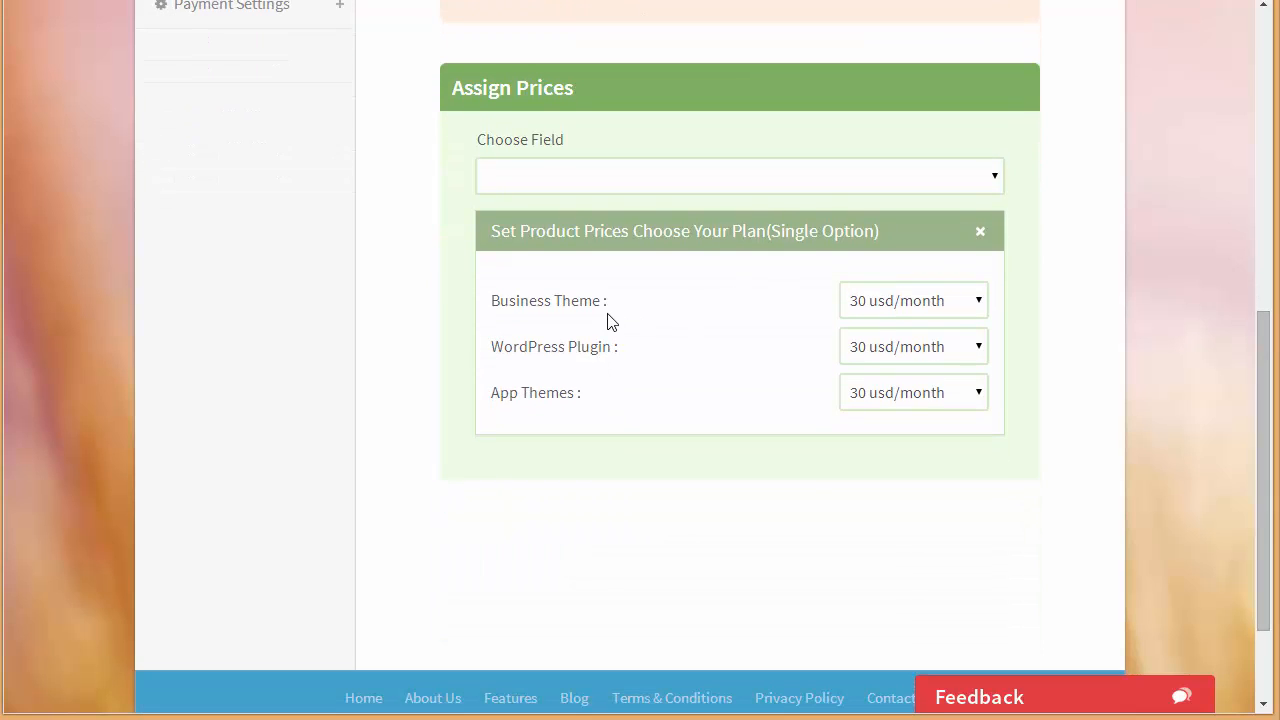
- Keep 30 usd/month for Business Theme and review WordPress Plugin's plan choices
{"action": "left_click", "coordinate": [912, 300]}
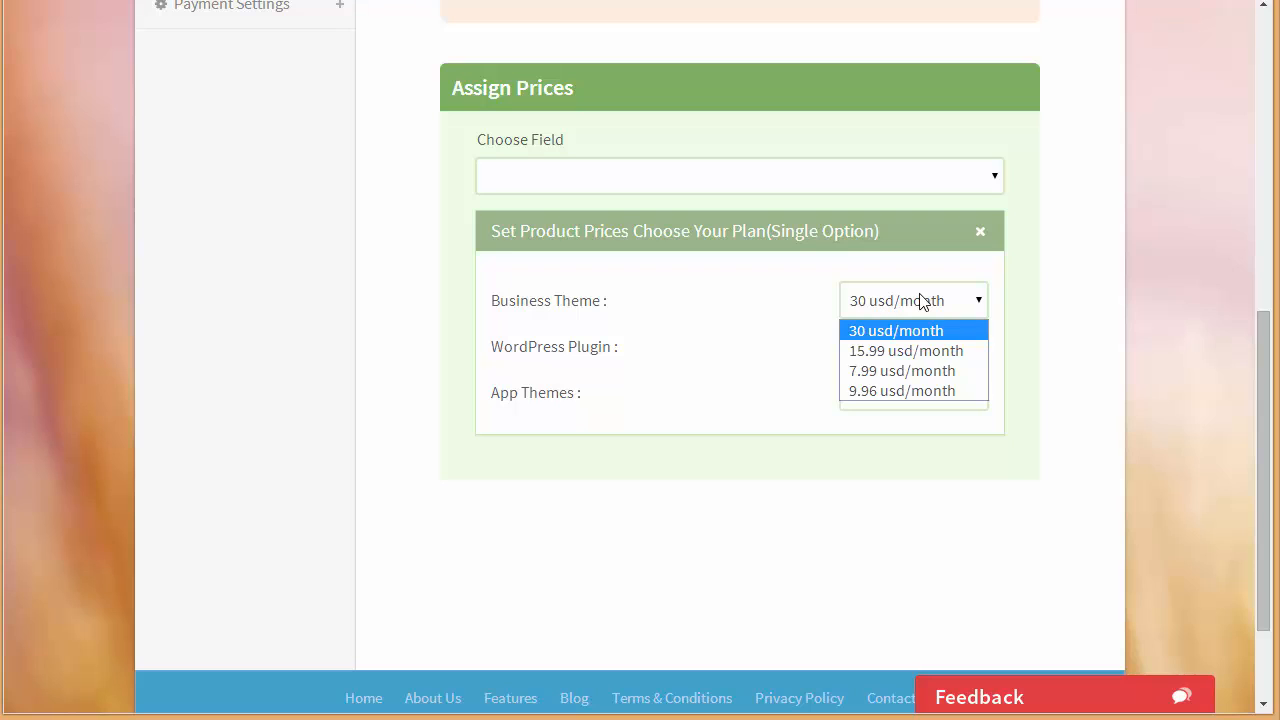
{"action": "left_click", "coordinate": [896, 330]}
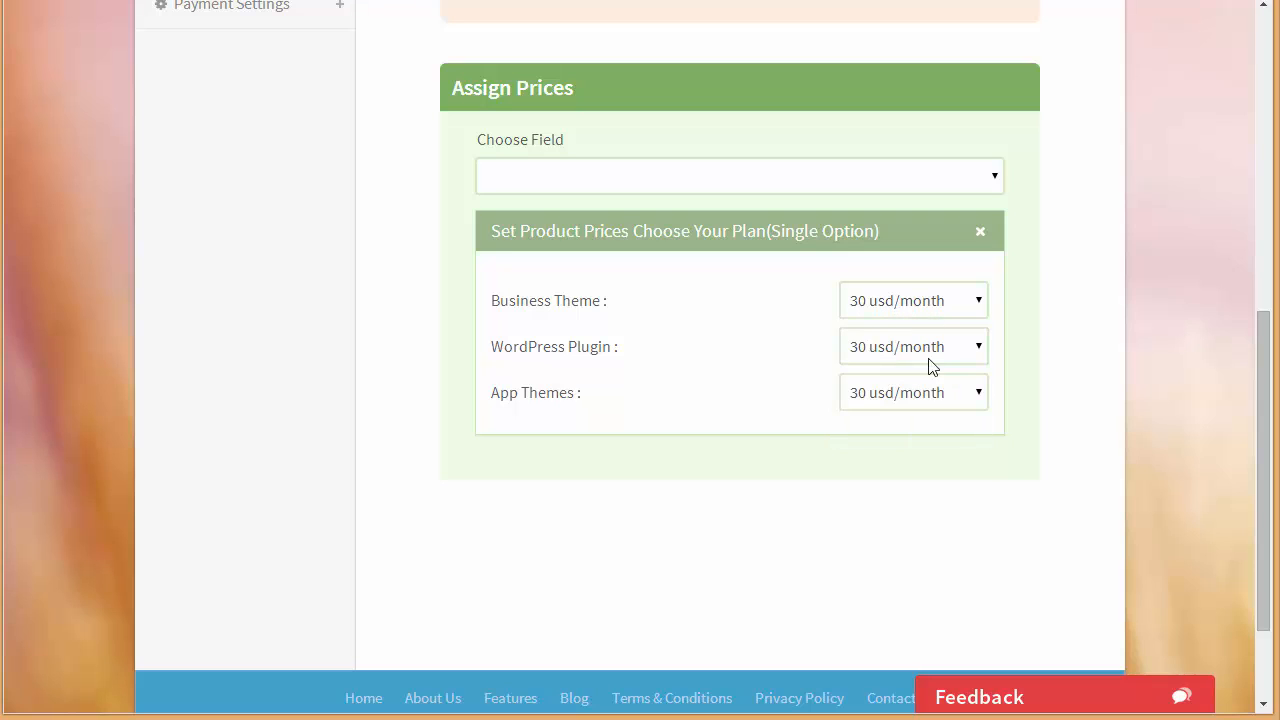
{"action": "left_click", "coordinate": [912, 392]}
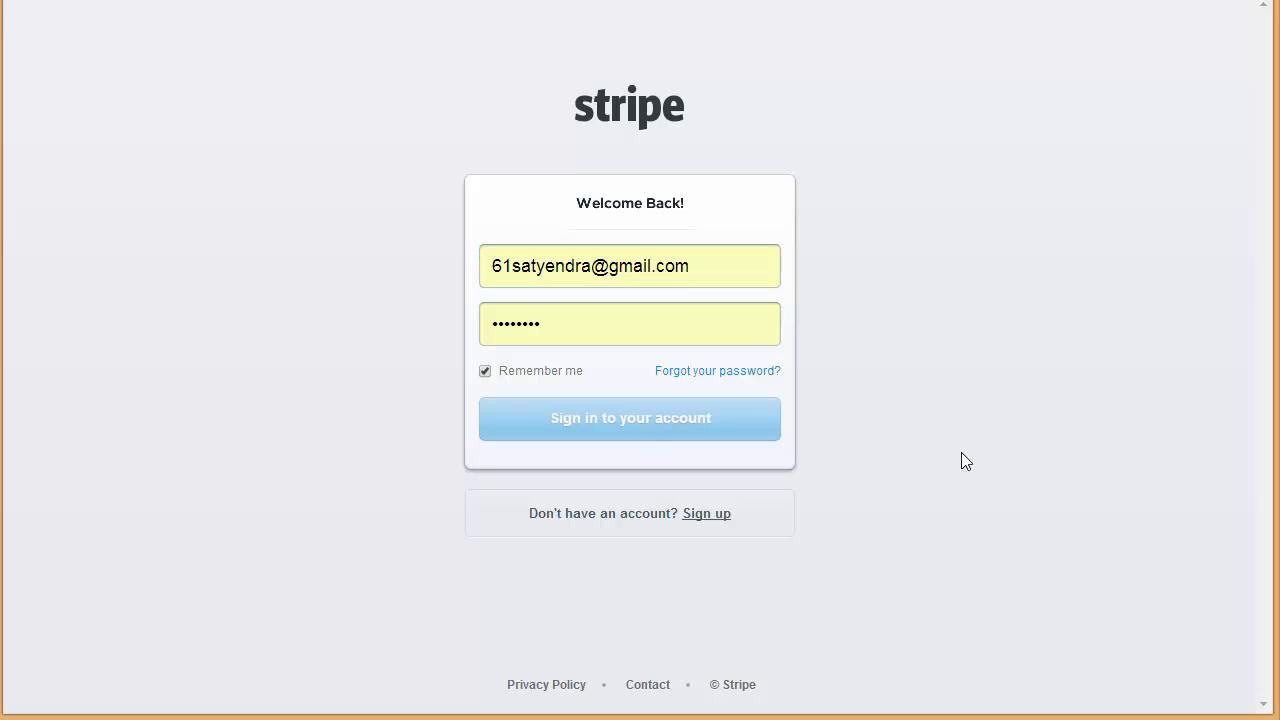
- Sign in to Stripe and show the Plans list: Agency $30, Platinum $15.99, Silver $7.99, Gold $9.96
{"action": "left_click", "coordinate": [630, 418]}
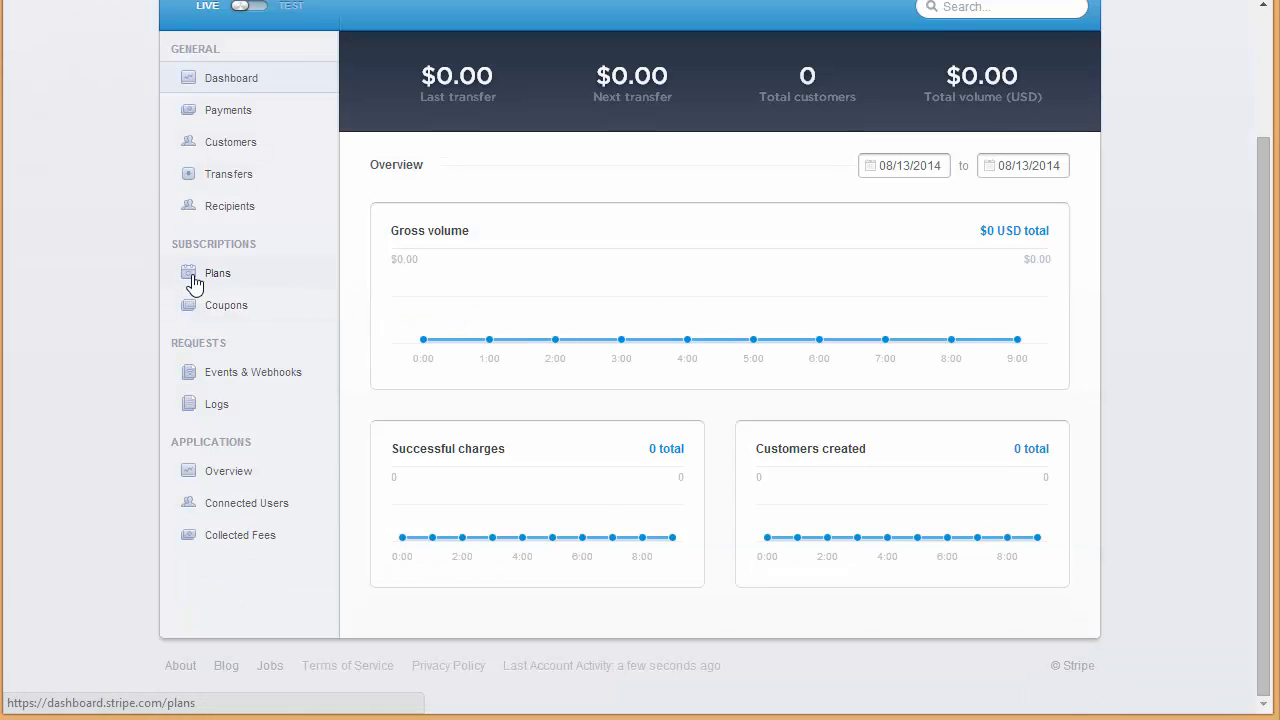
{"action": "left_click", "coordinate": [216, 272]}
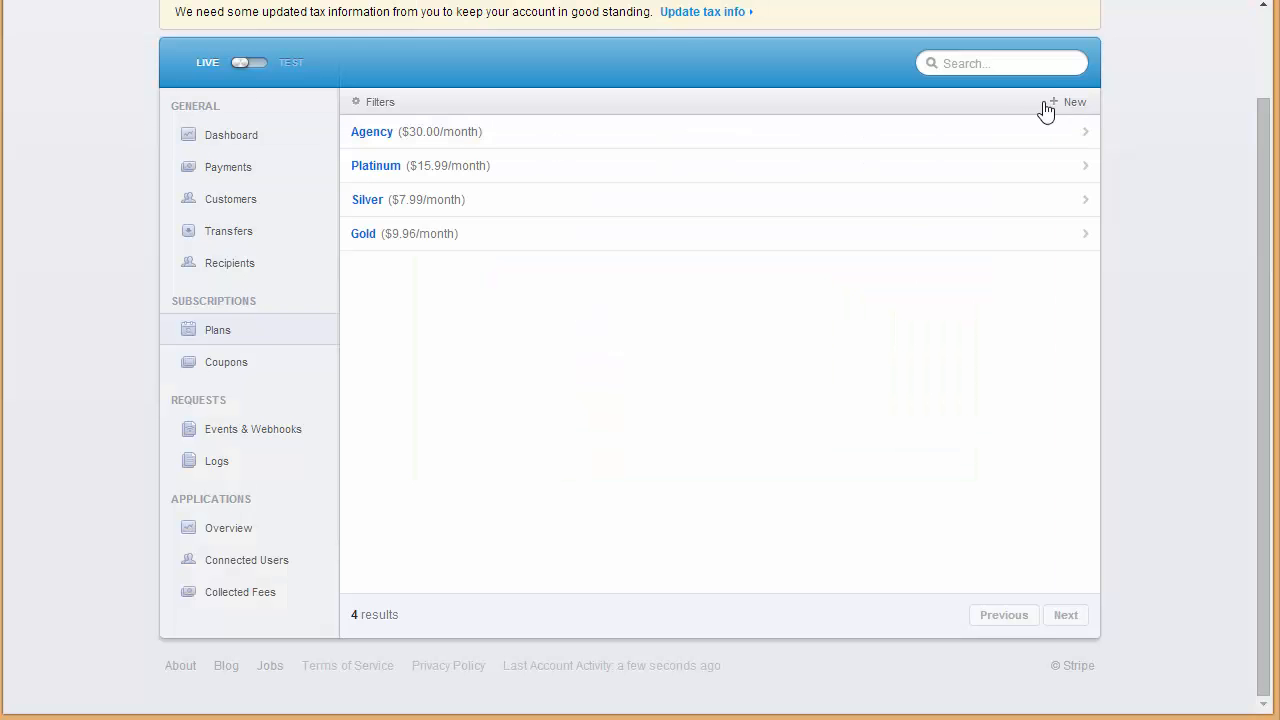
- Start a new Stripe plan with ID Product4, name Business and amount 25
{"action": "left_click", "coordinate": [1070, 100]}
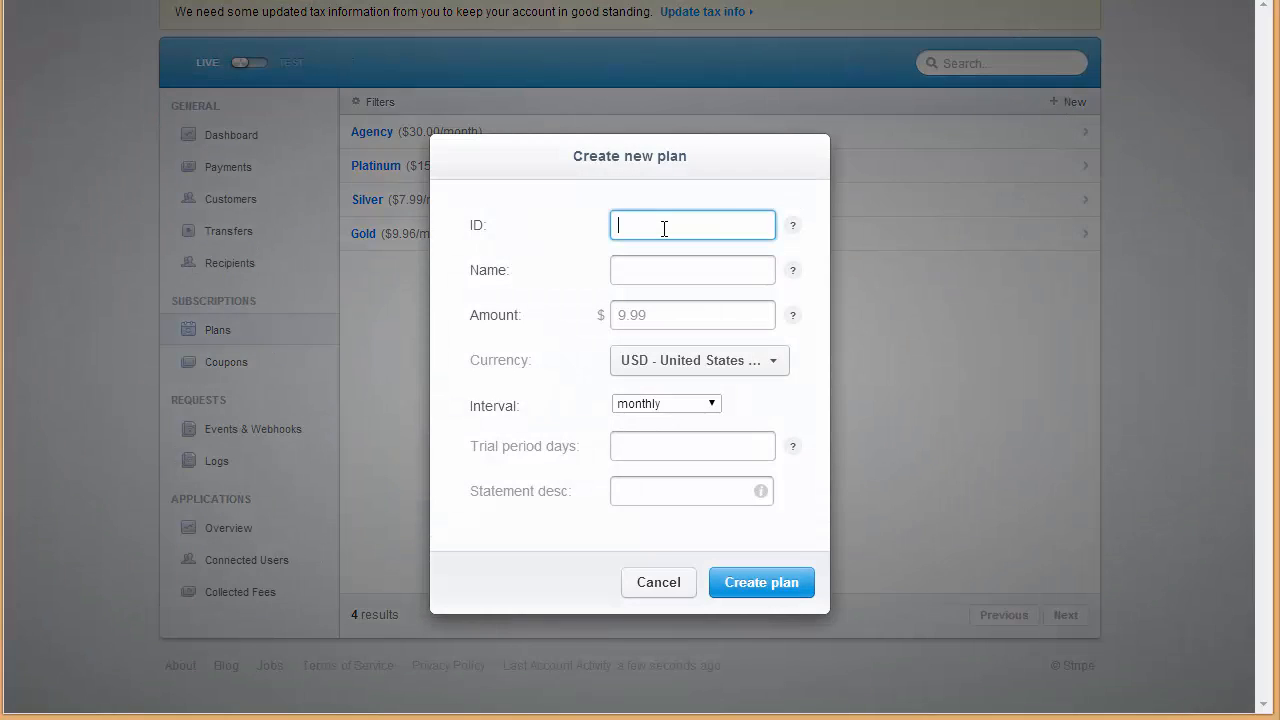
{"action": "type", "text": "P"}
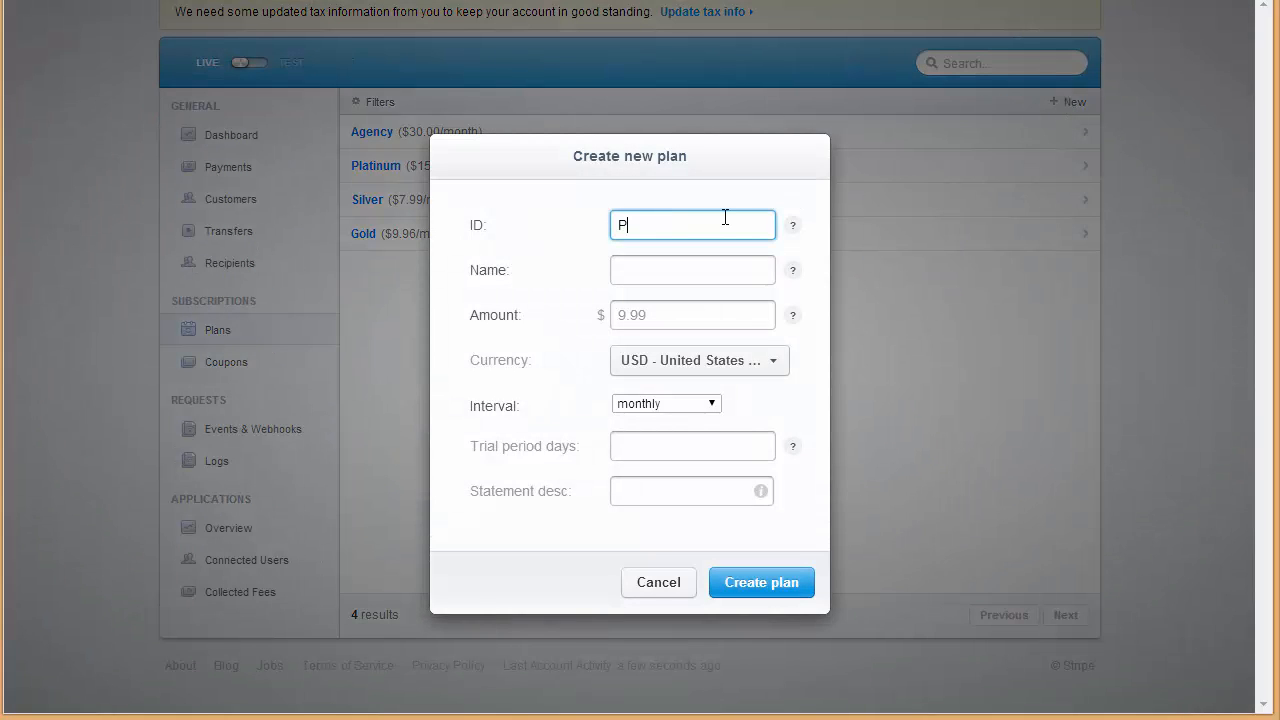
{"action": "type", "text": "roduct"}
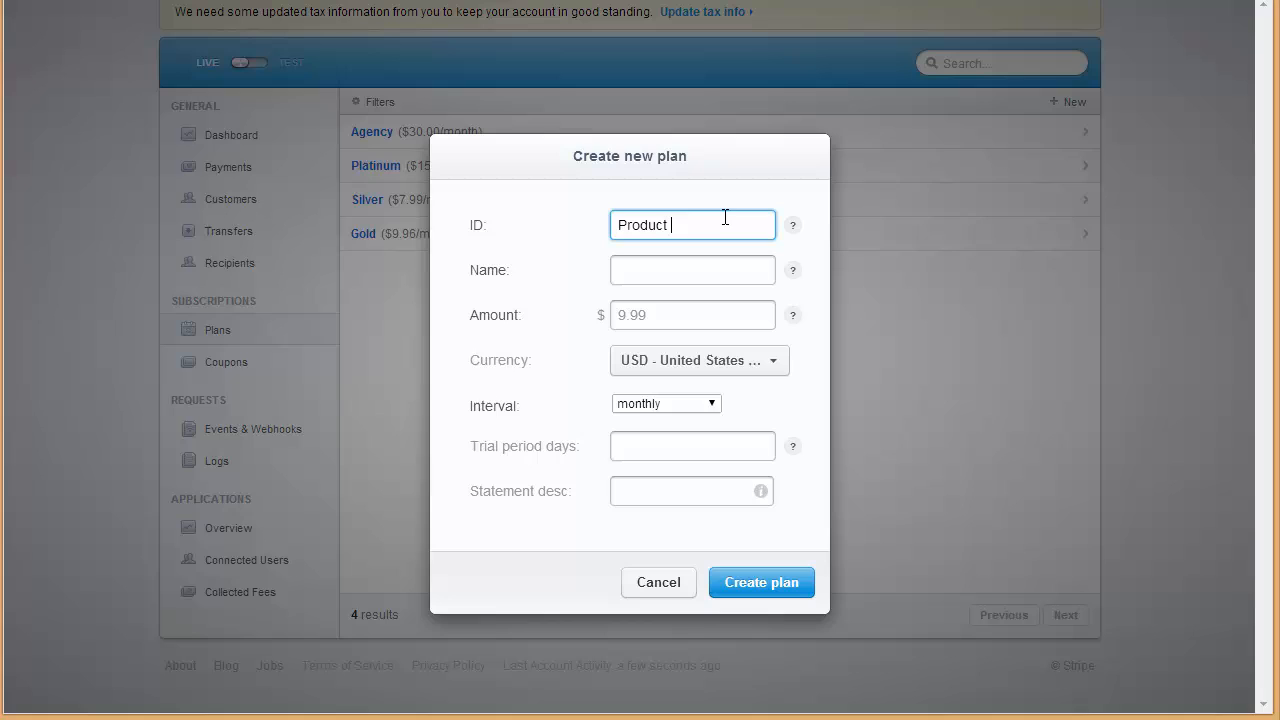
{"action": "type", "text": "4"}
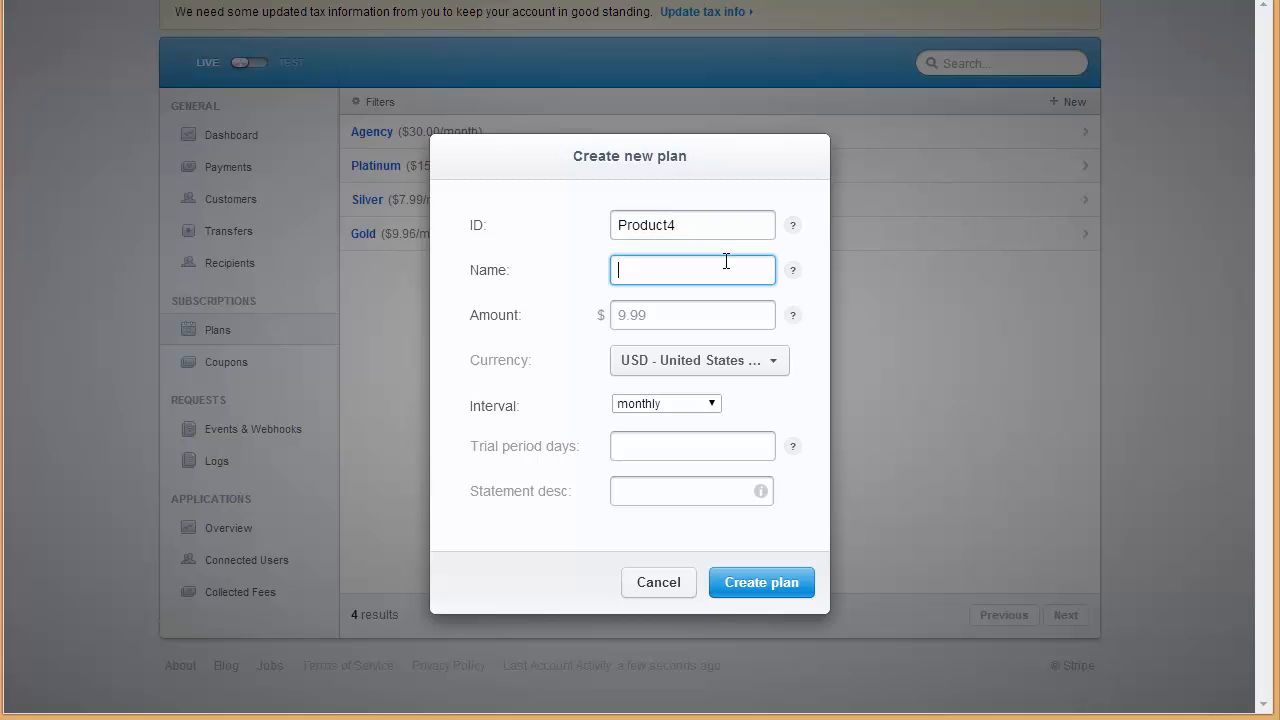
{"action": "type", "text": "Business"}
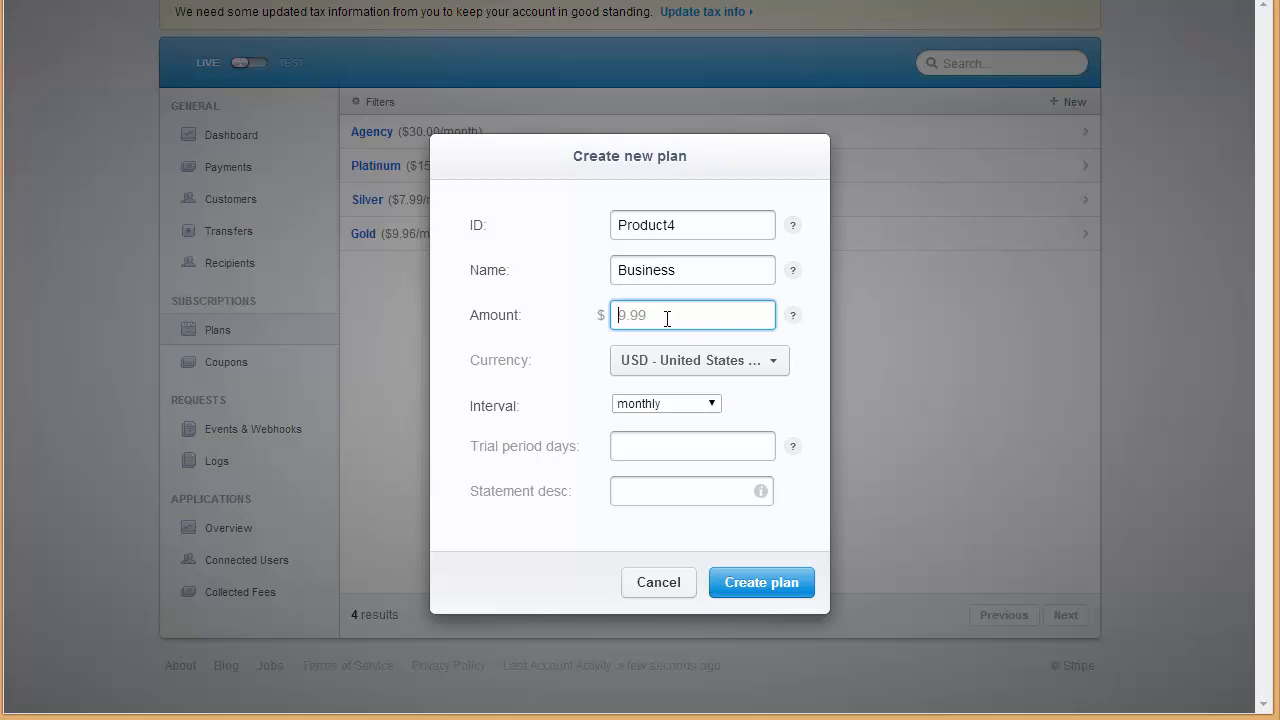
{"action": "type", "text": "25"}
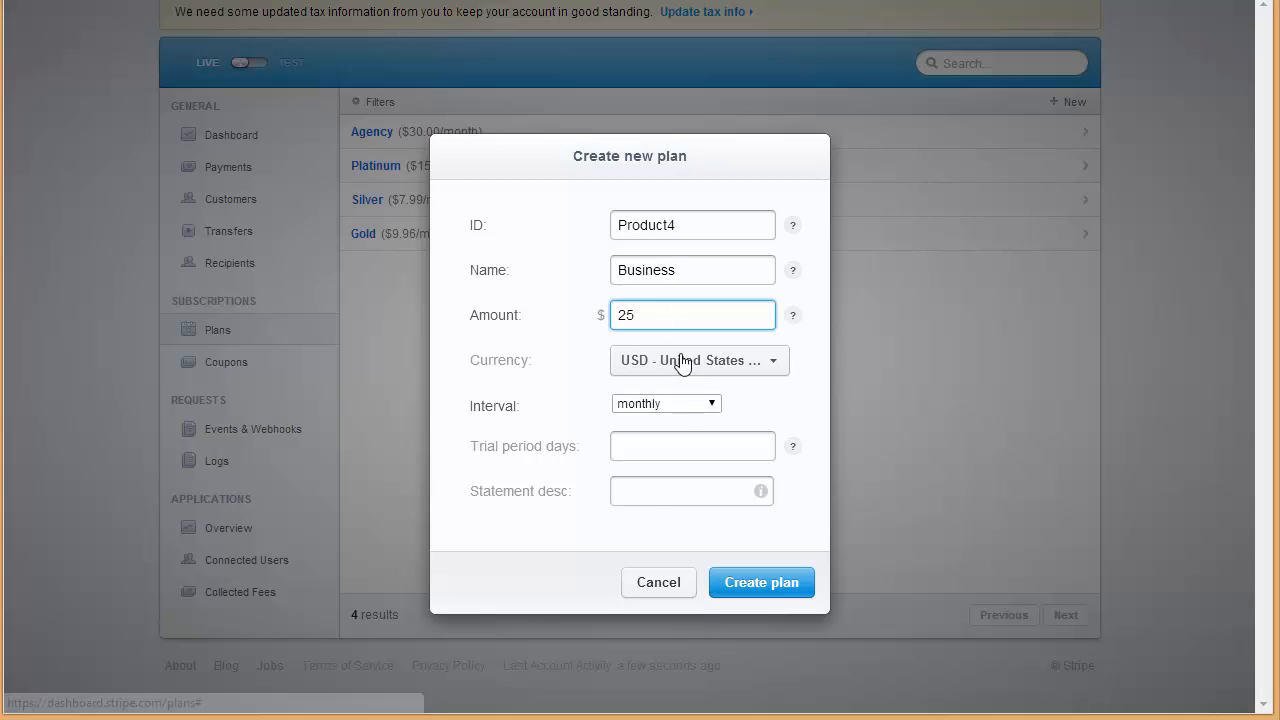
- Keep the currency, set a monthly billing interval and submit the Business plan
{"action": "left_click", "coordinate": [698, 360]}
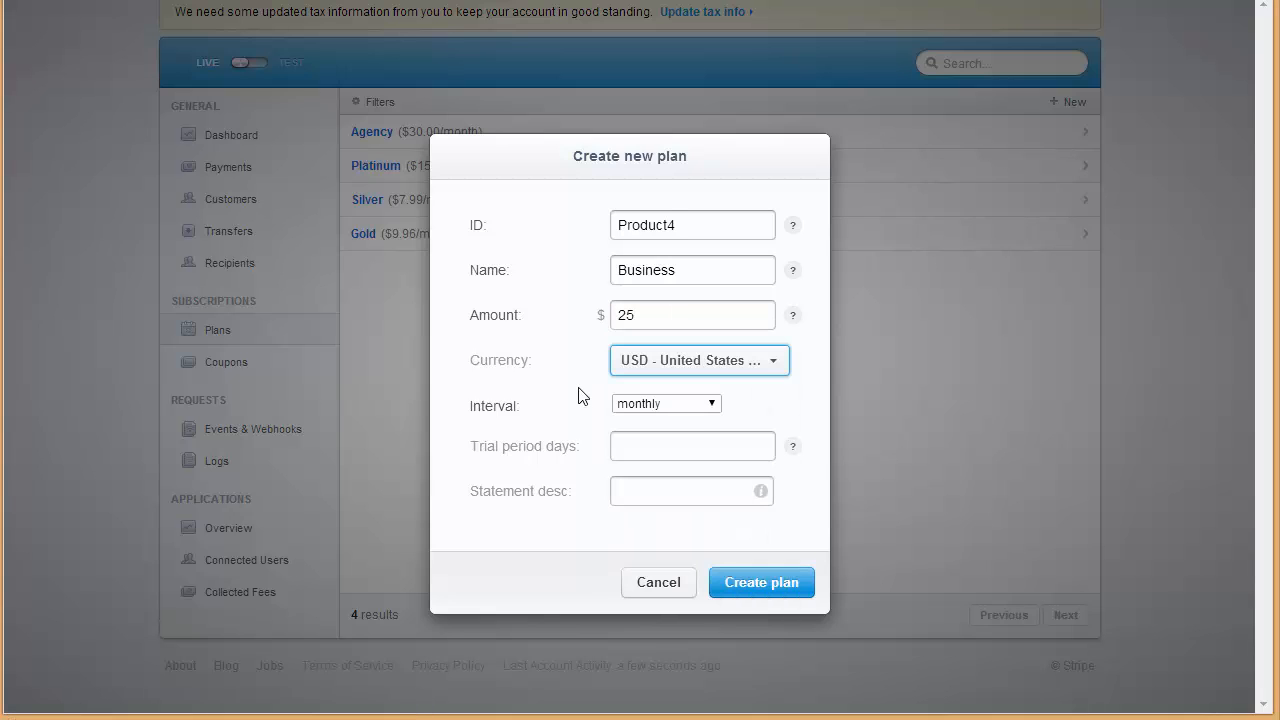
{"action": "left_click", "coordinate": [664, 404]}
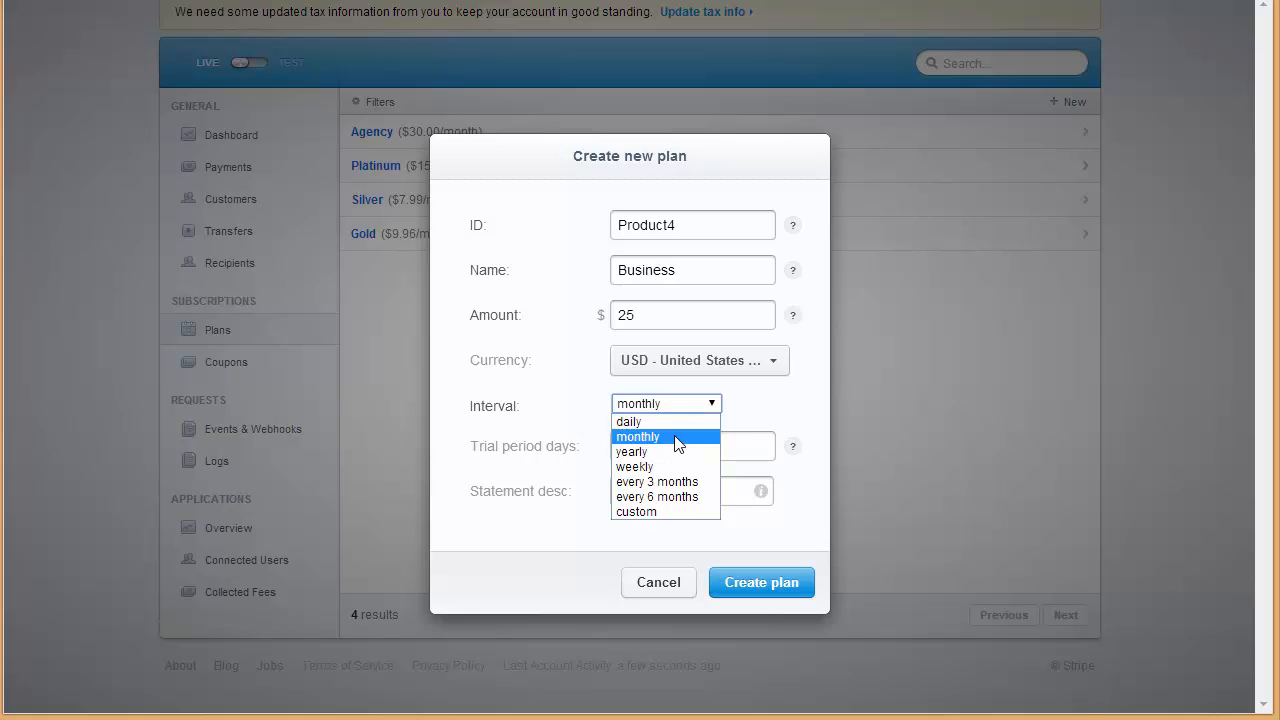
{"action": "mouse_move", "coordinate": [676, 480]}
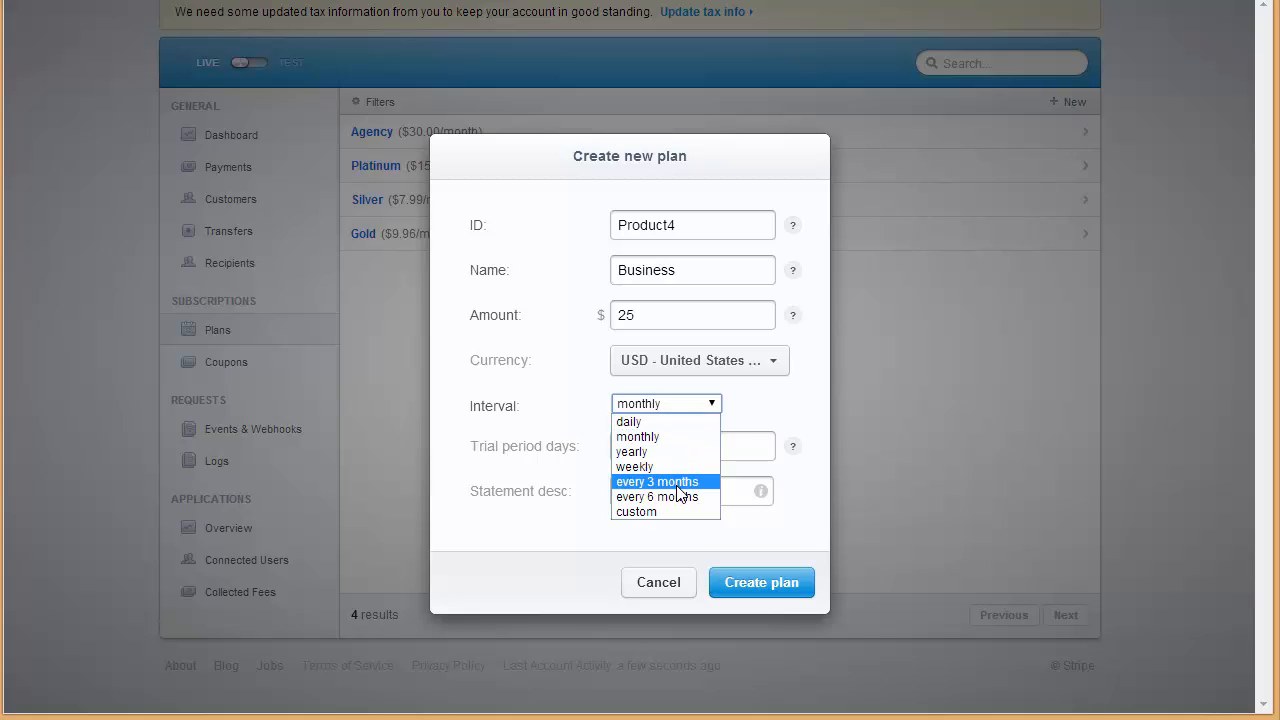
{"action": "left_click", "coordinate": [636, 436]}
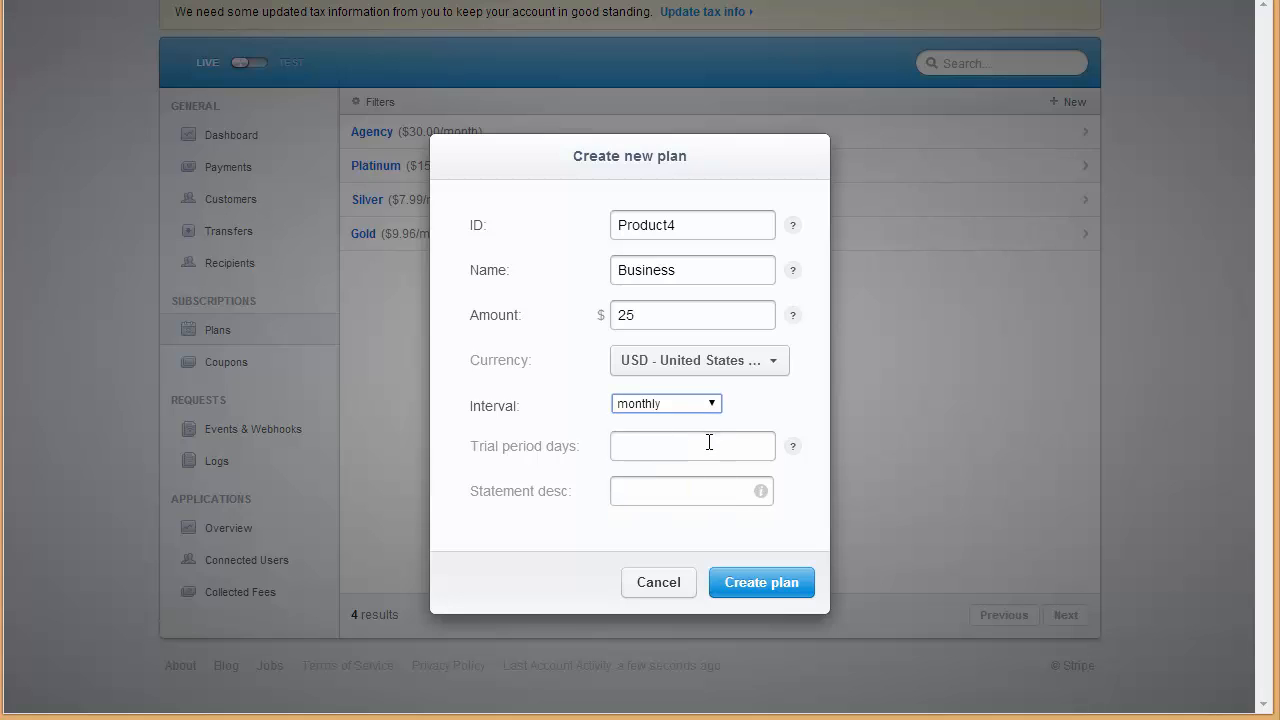
{"action": "left_click", "coordinate": [692, 446]}
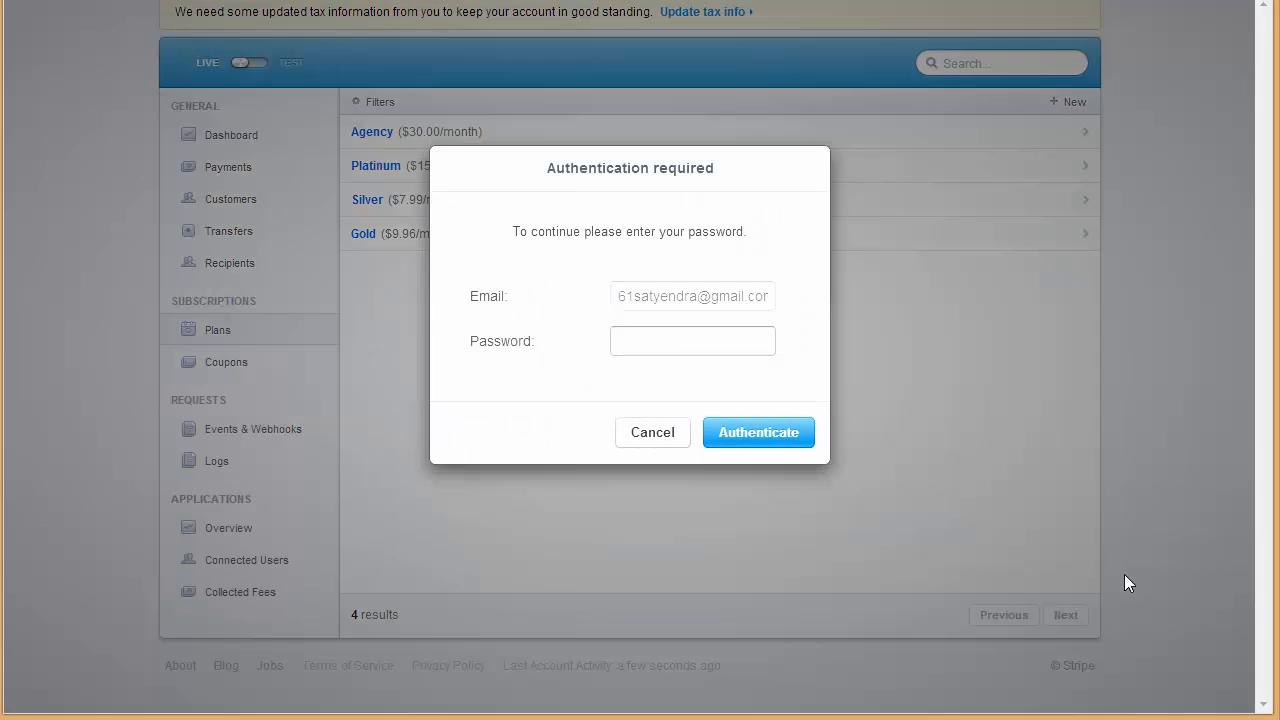
- Authenticate with the account password so the $25.00/month Business plan is created
{"action": "left_click", "coordinate": [692, 340]}
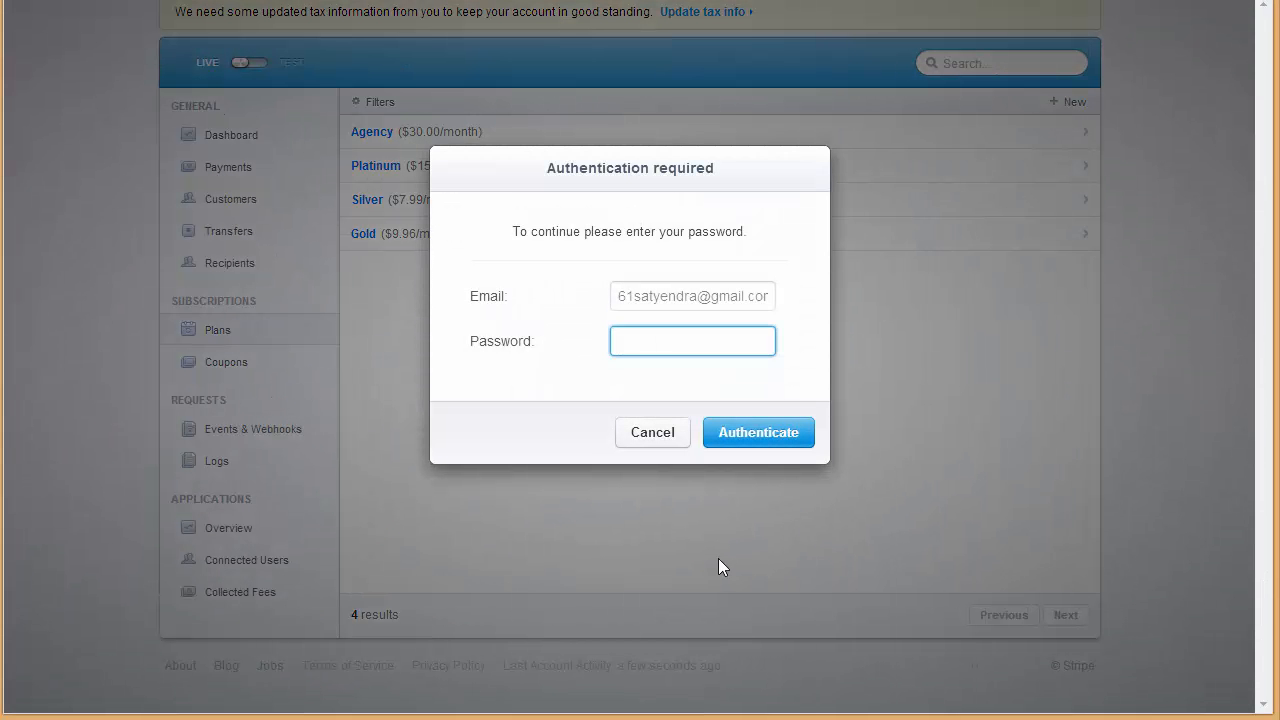
{"action": "left_click", "coordinate": [692, 340]}
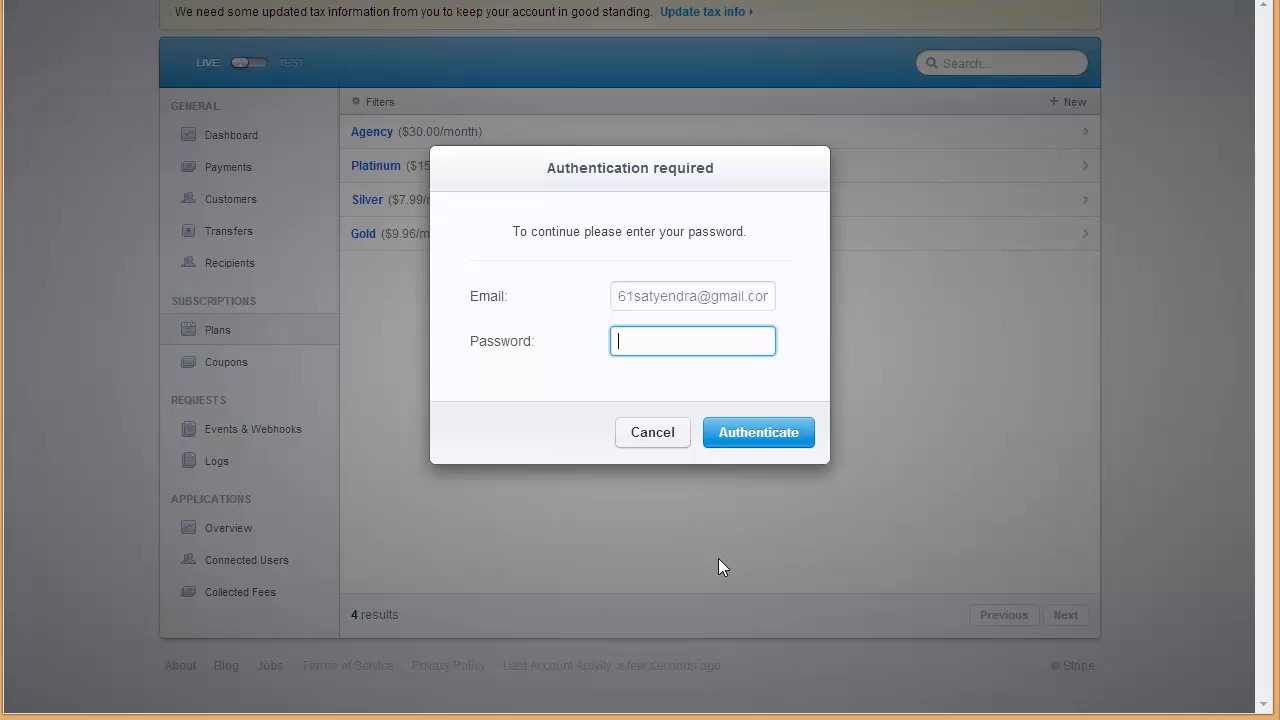
{"action": "type", "text": "•••••"}
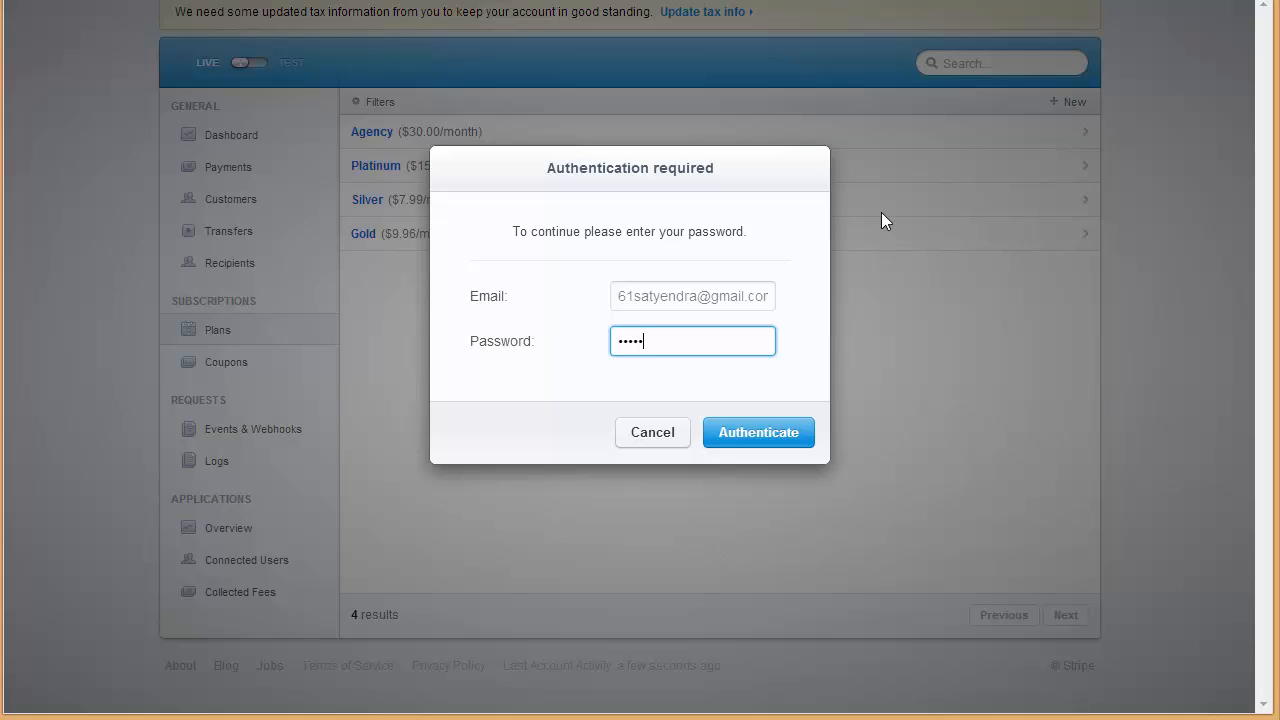
{"action": "type", "text": "•••"}
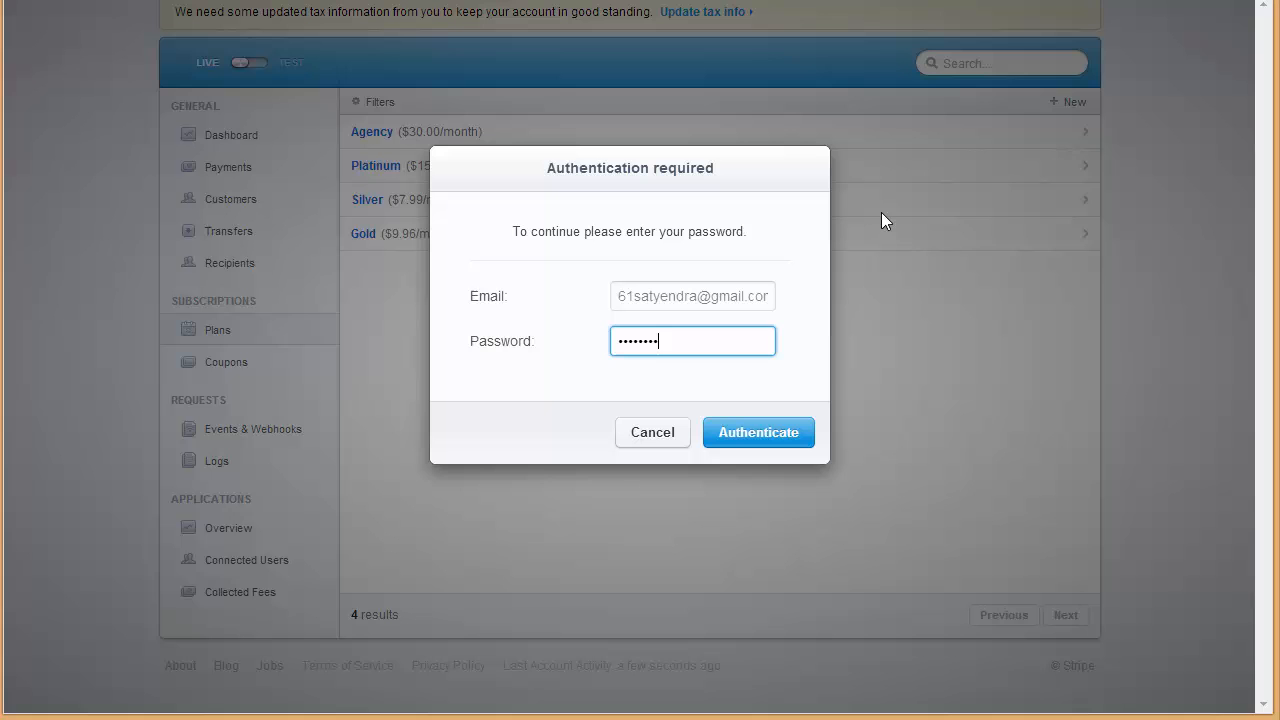
{"action": "mouse_move", "coordinate": [798, 576]}
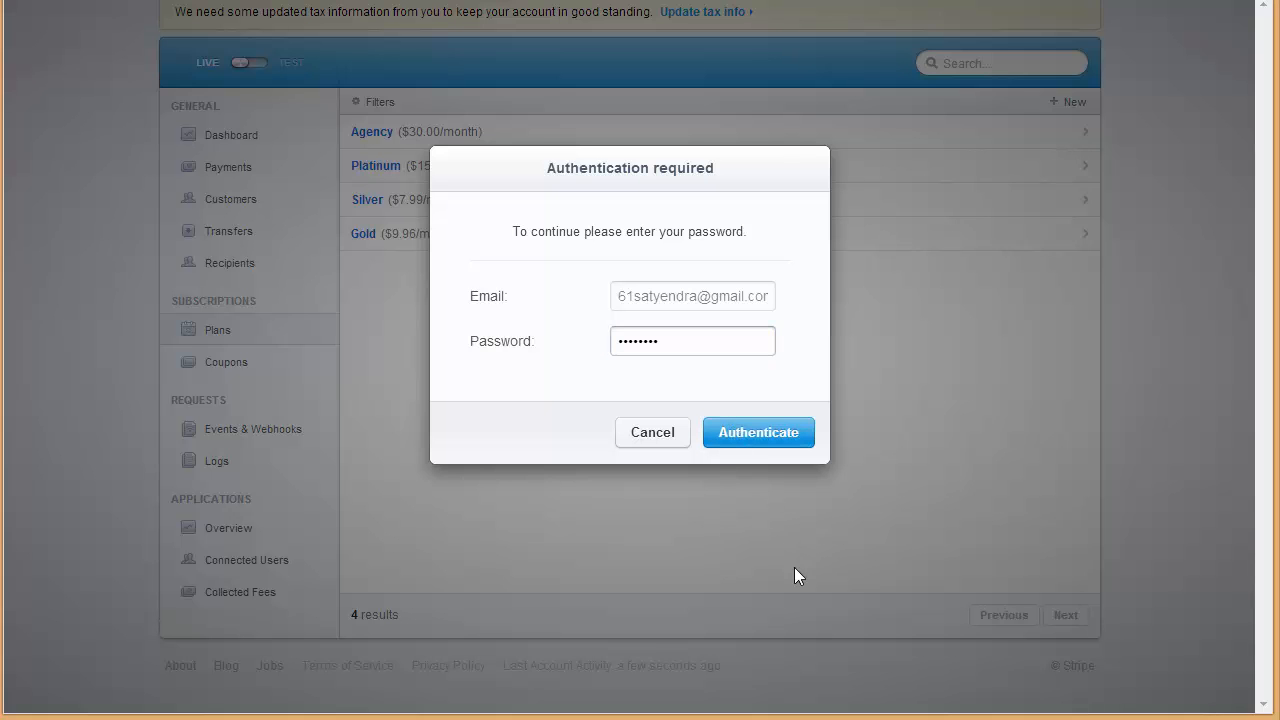
{"action": "left_click", "coordinate": [758, 432]}
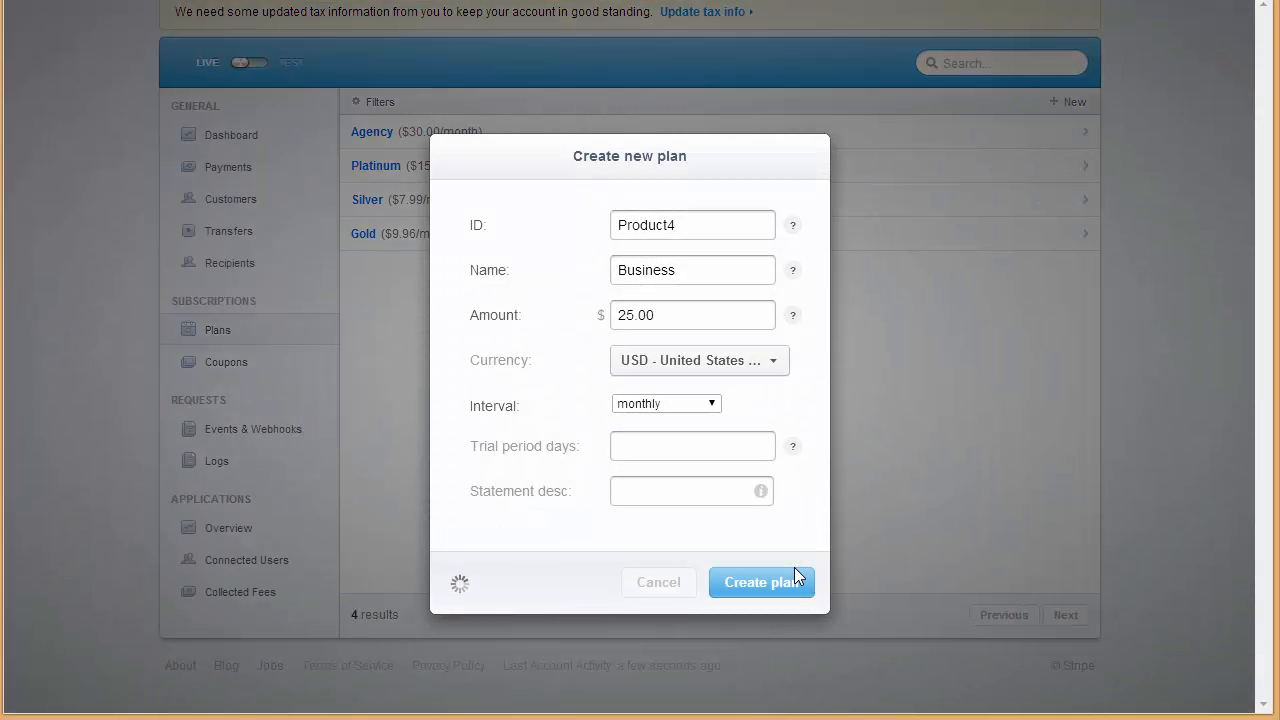
{"action": "left_click", "coordinate": [760, 582]}
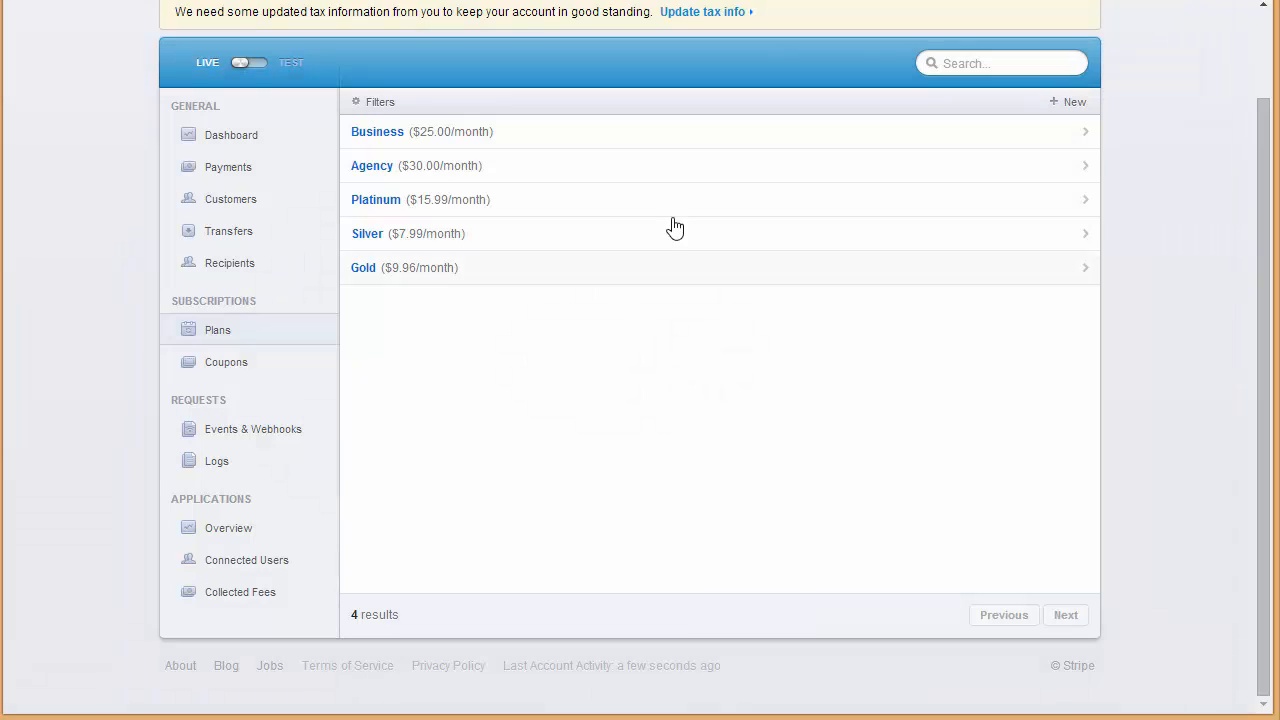
{"action": "mouse_move", "coordinate": [436, 176]}
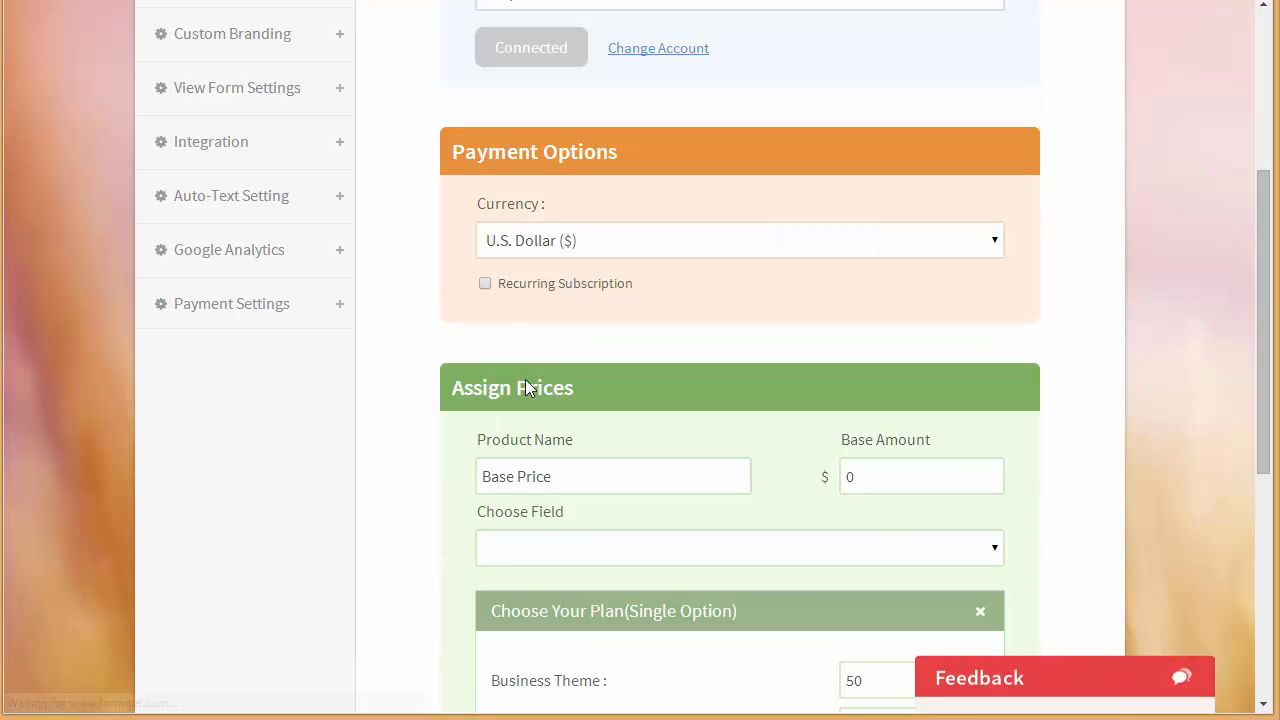
- Turn on recurring subscription and check that the Business Theme dropdown lists the new 25 usd/month plan
{"action": "left_click", "coordinate": [484, 284]}
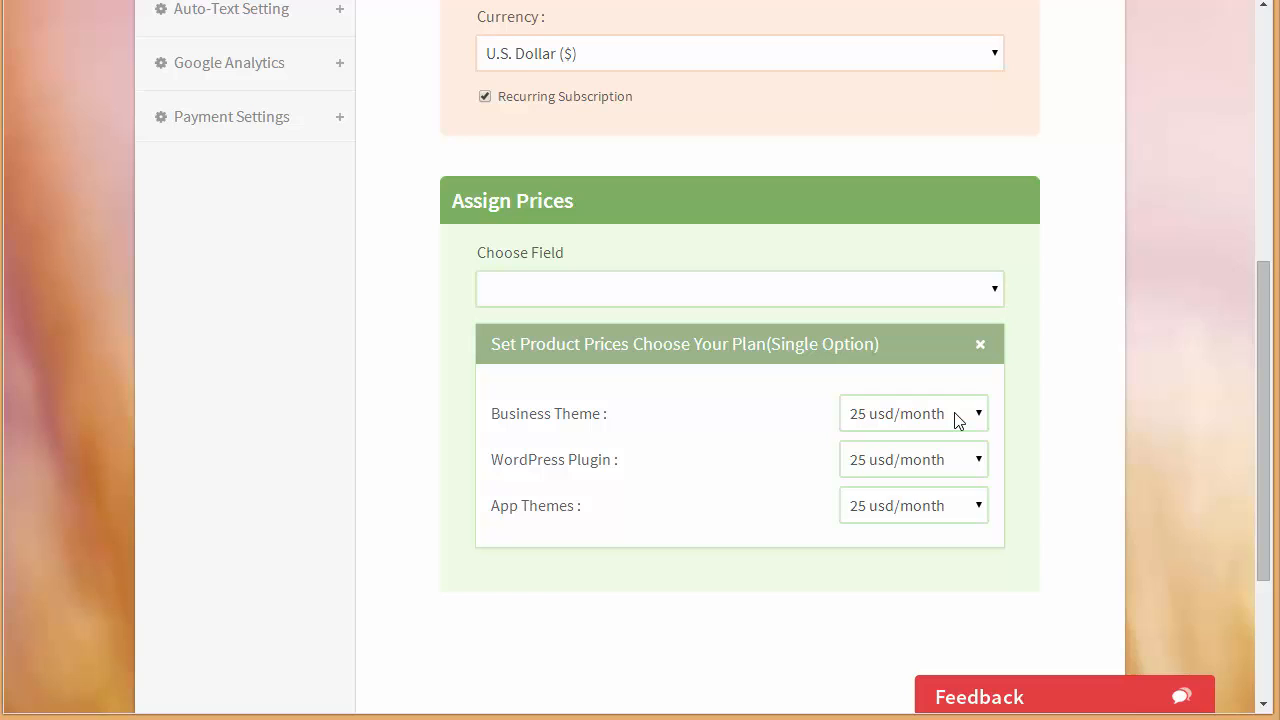
{"action": "left_click", "coordinate": [912, 412]}
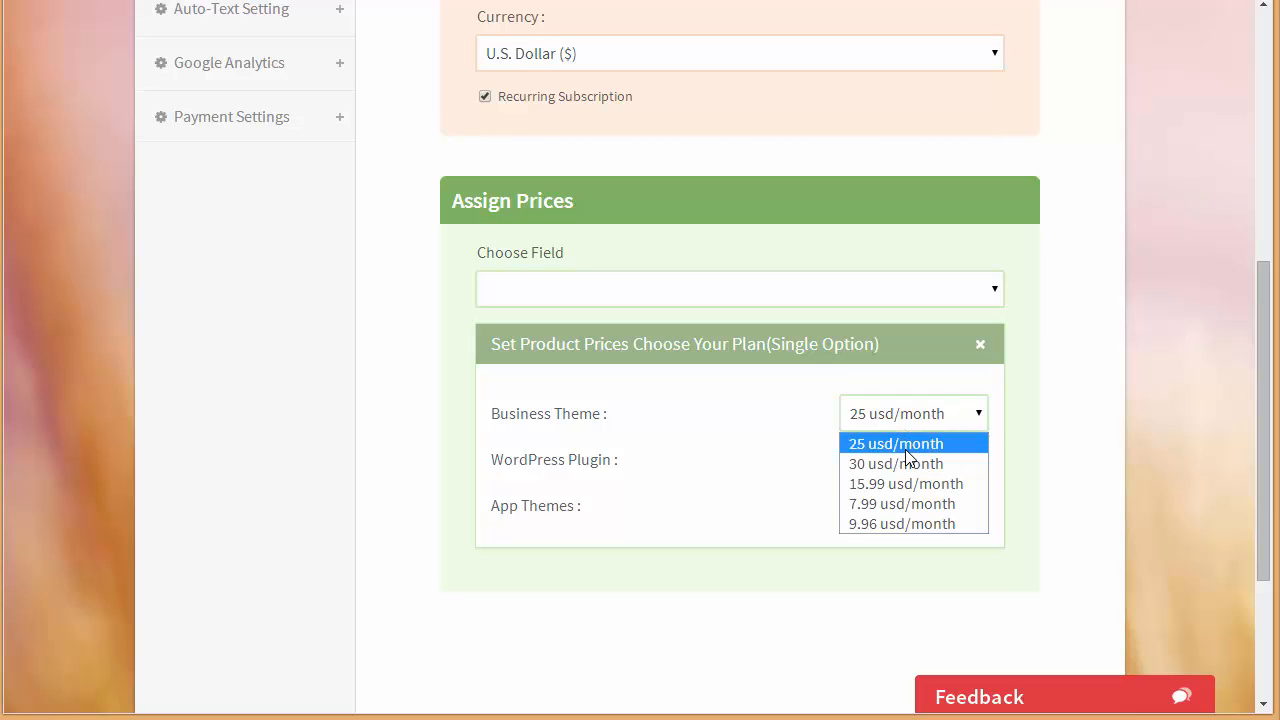
{"action": "mouse_move", "coordinate": [896, 464]}
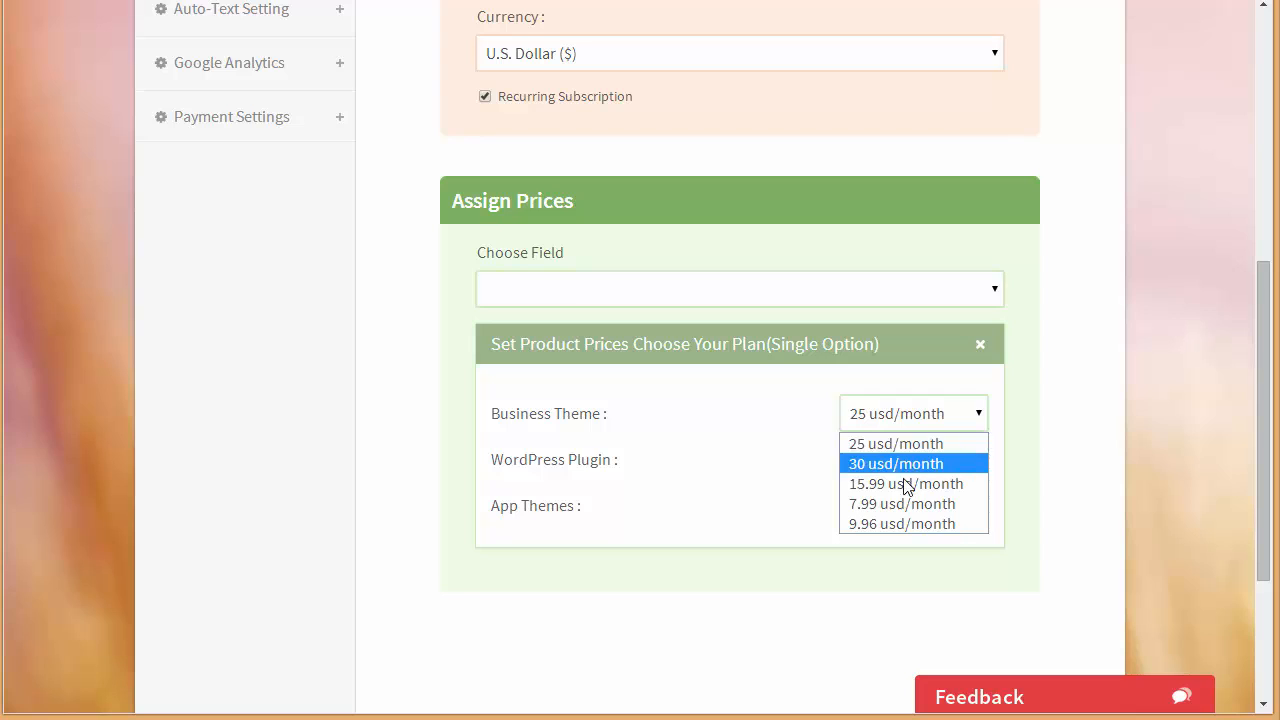
{"action": "mouse_move", "coordinate": [900, 524]}
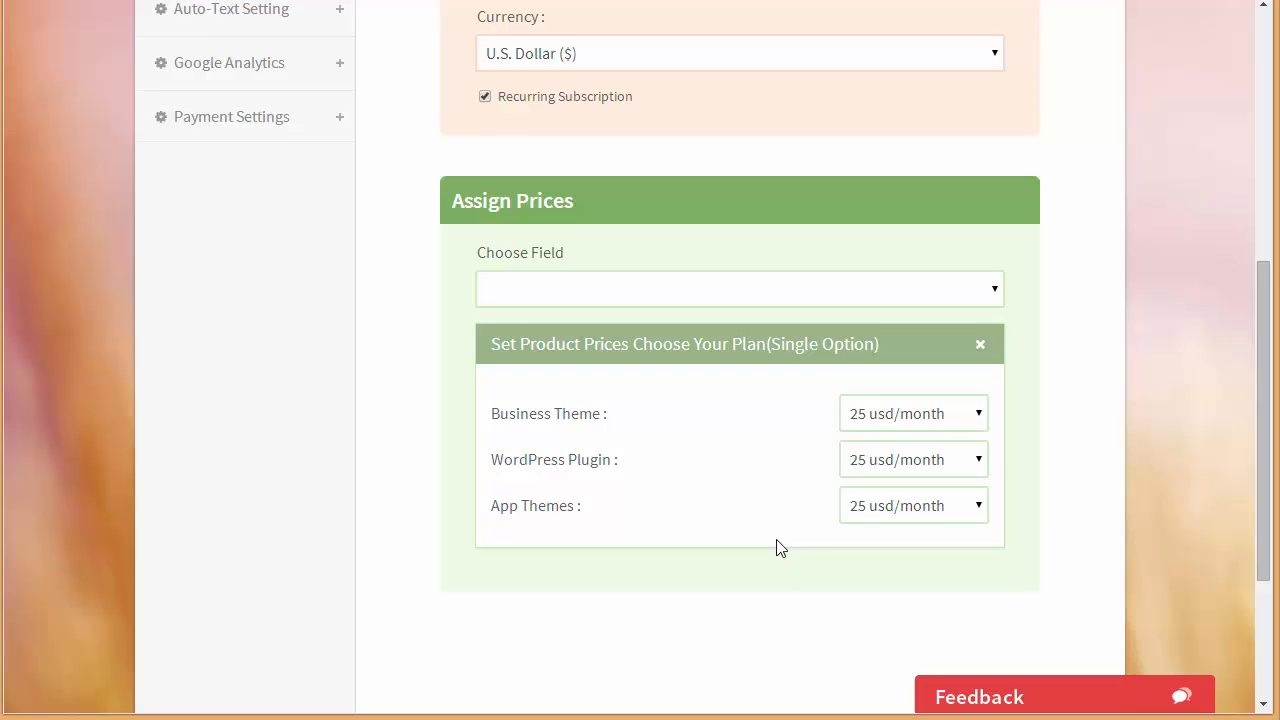
{"action": "scroll", "scroll_direction": "down", "scroll_amount": 3}
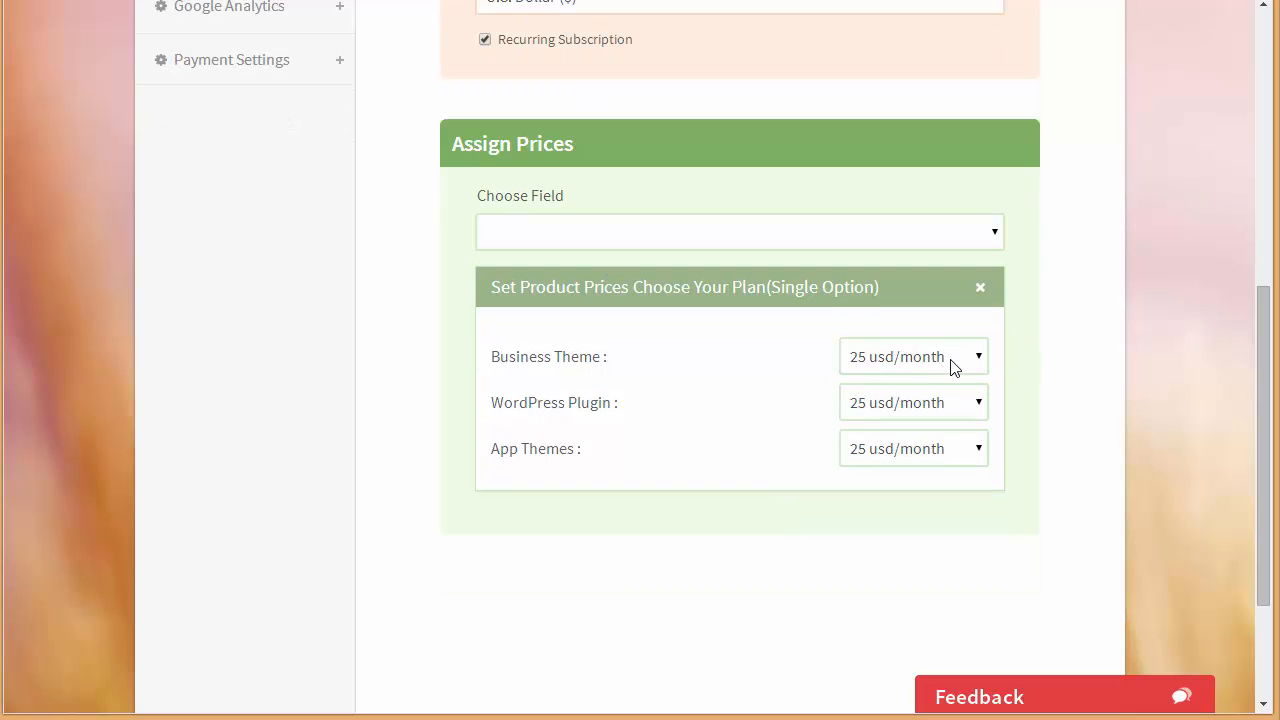
{"action": "left_click", "coordinate": [912, 356]}
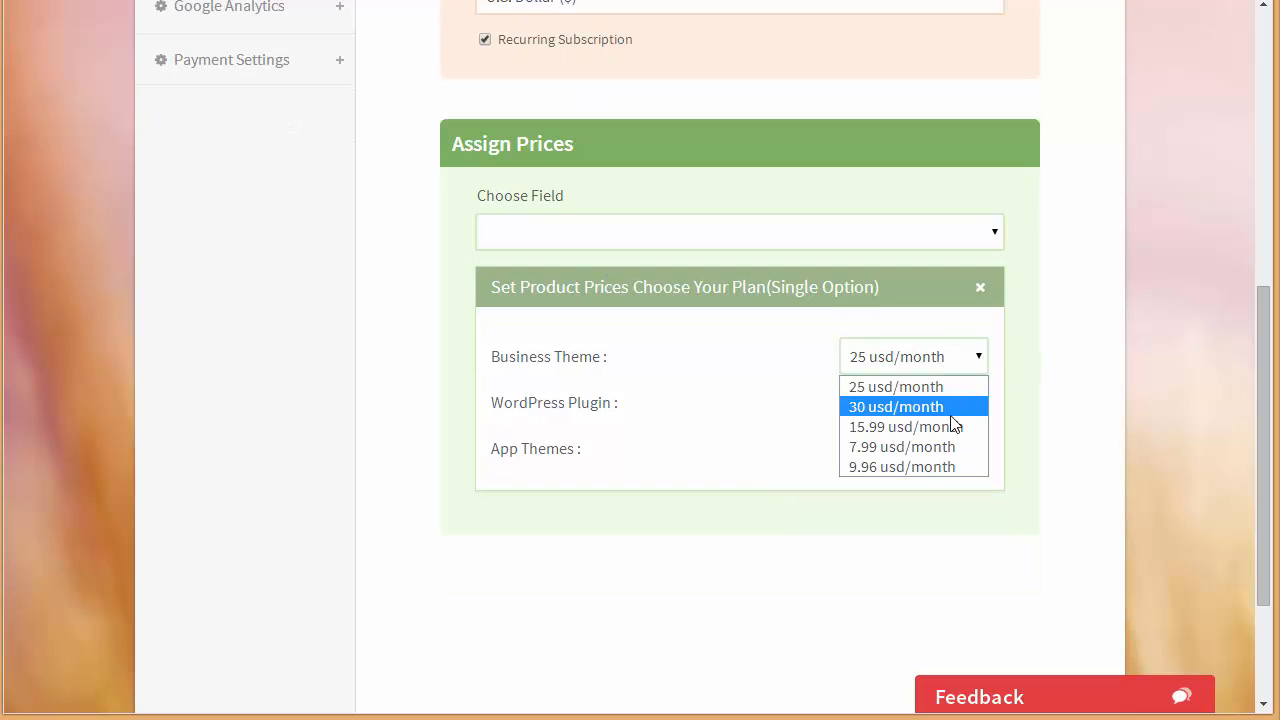
- Assign 30 usd/month to Business Theme, 15.99 usd/month to WordPress Plugin and a monthly plan to App Themes
{"action": "left_click", "coordinate": [896, 406]}
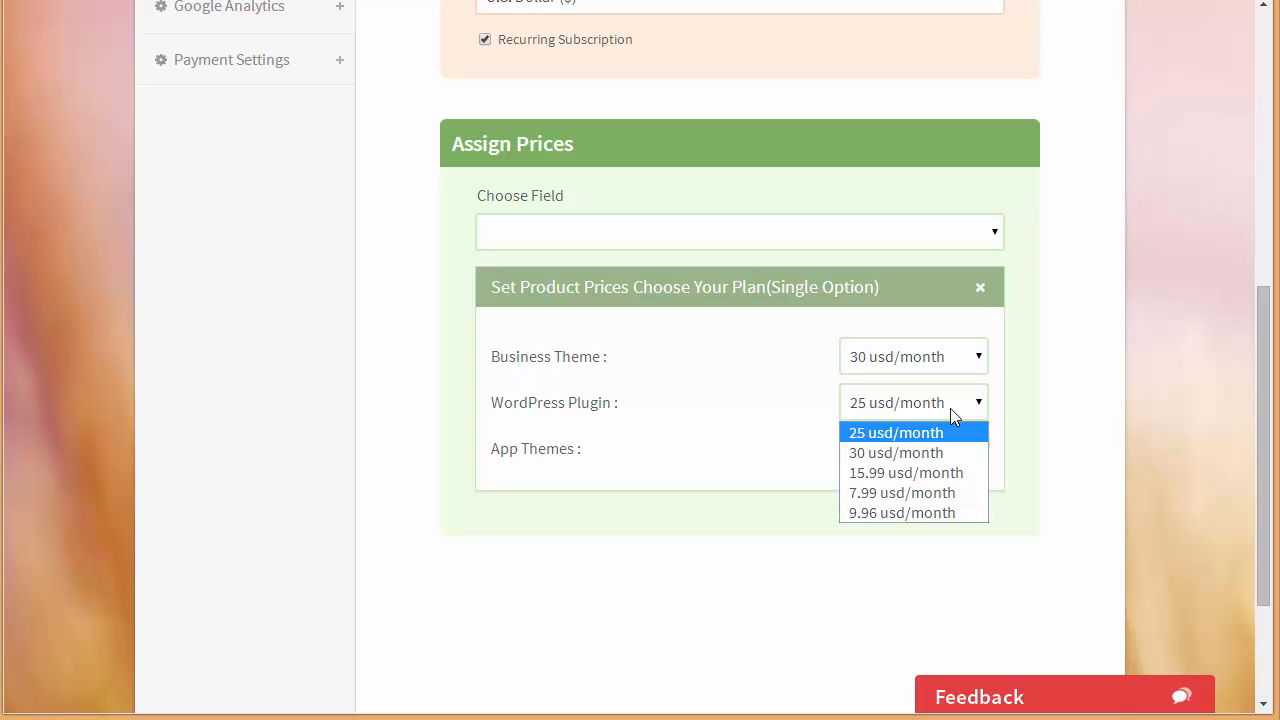
{"action": "left_click", "coordinate": [904, 472]}
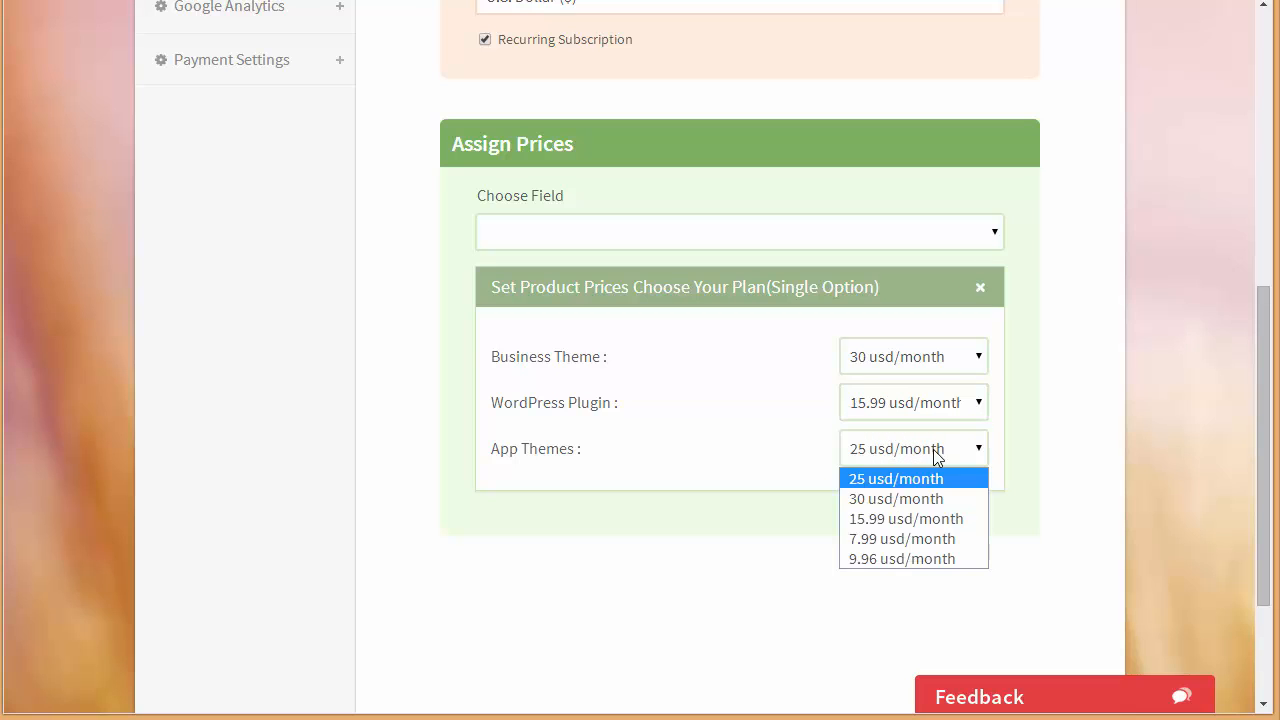
{"action": "left_click", "coordinate": [900, 538]}
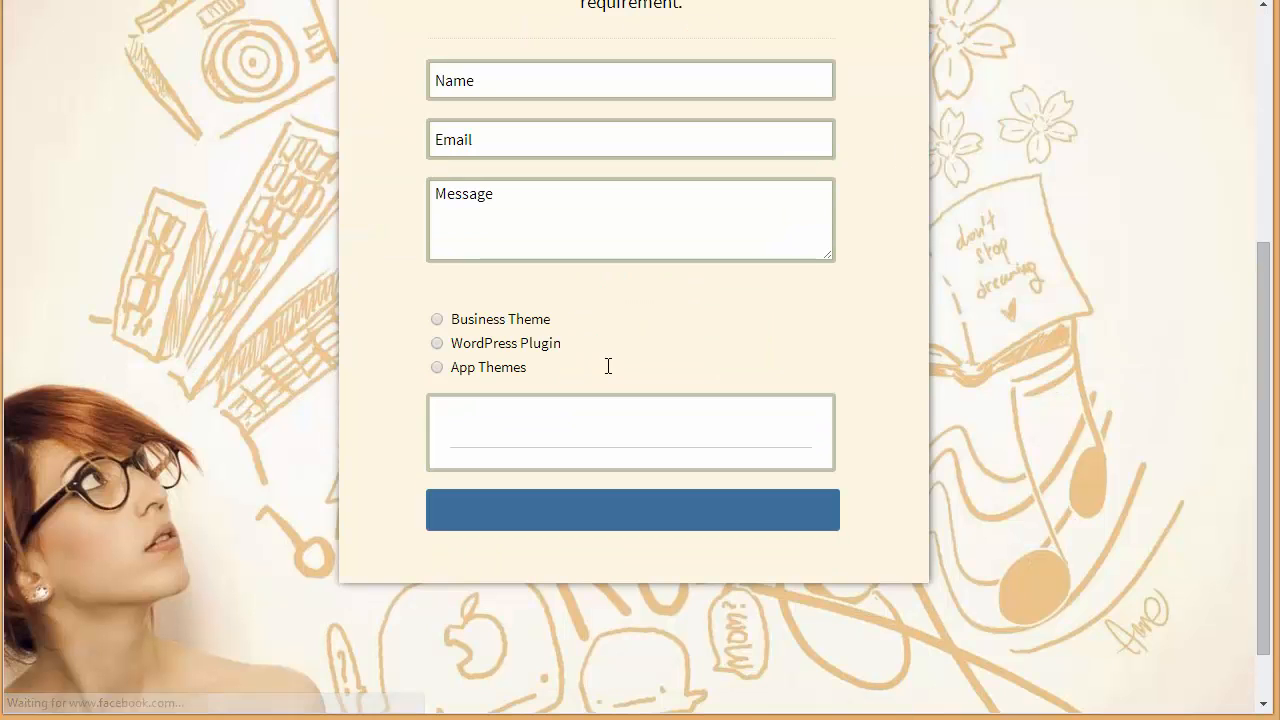
- Select Business Theme (30), WordPress Plugin (15.99) and App Themes (7.99 usd/month) to see each total
{"action": "left_click", "coordinate": [436, 320]}
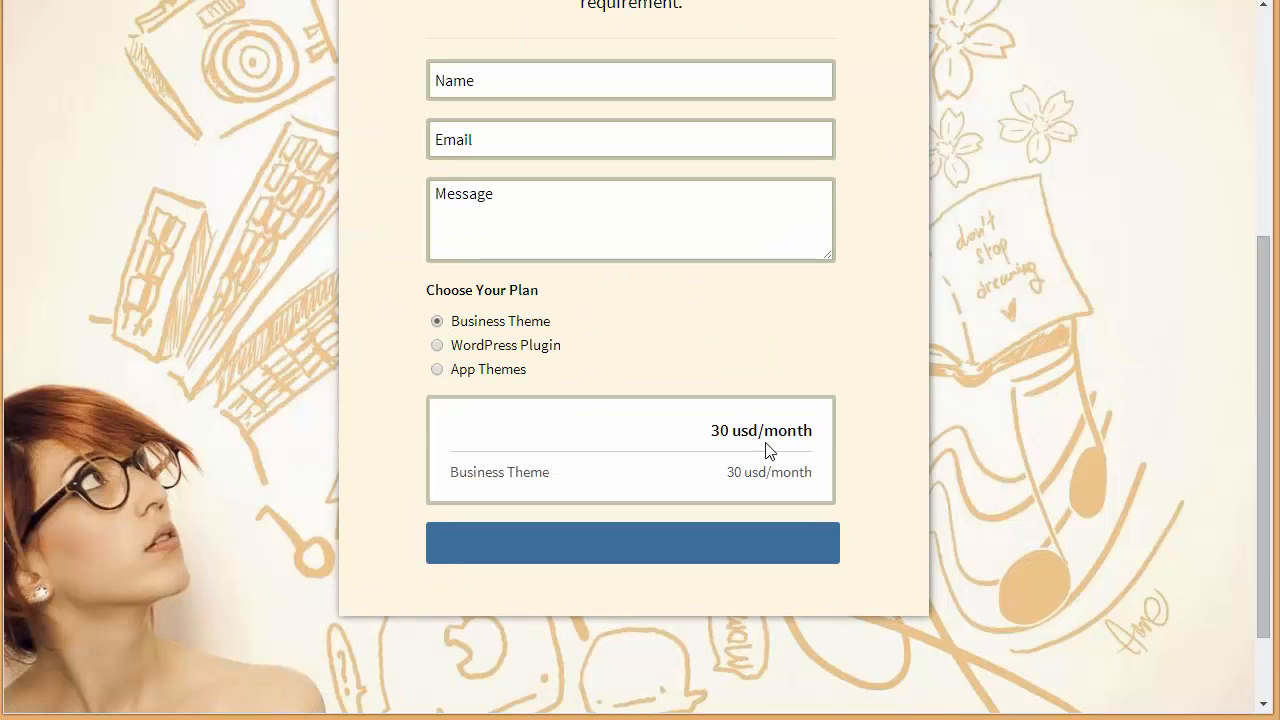
{"action": "left_click", "coordinate": [436, 344]}
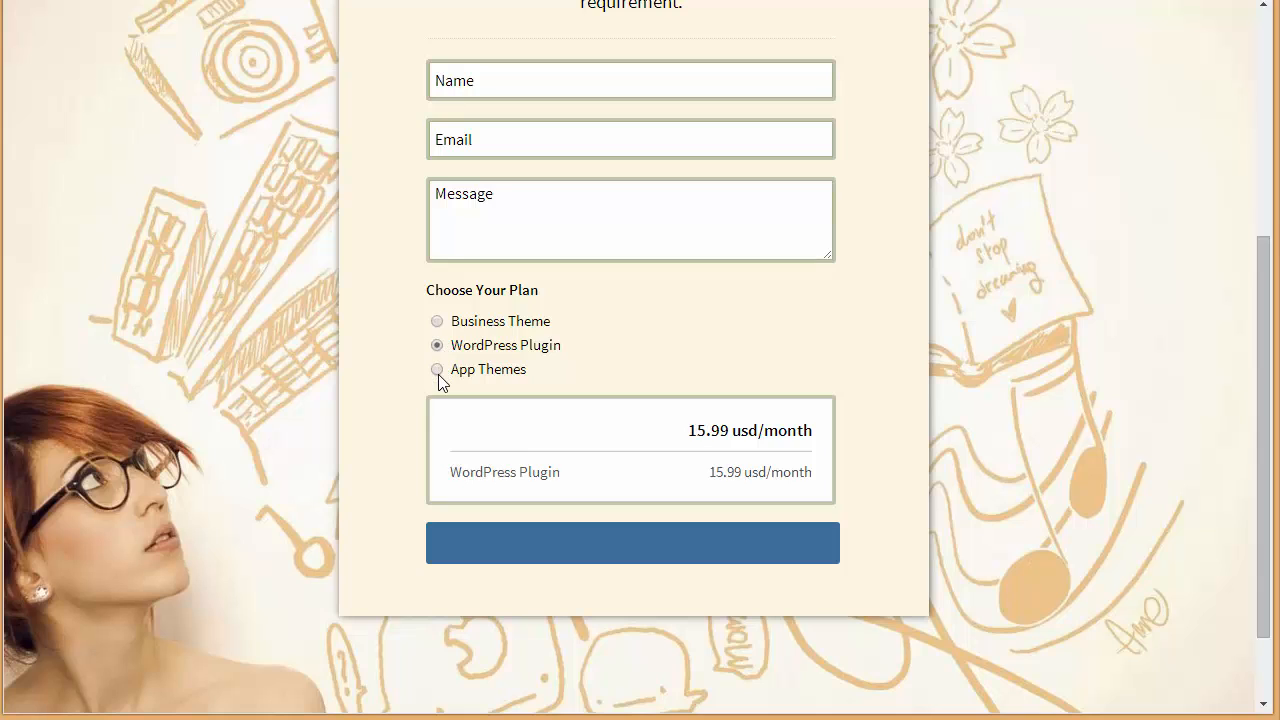
{"action": "left_click", "coordinate": [436, 368]}
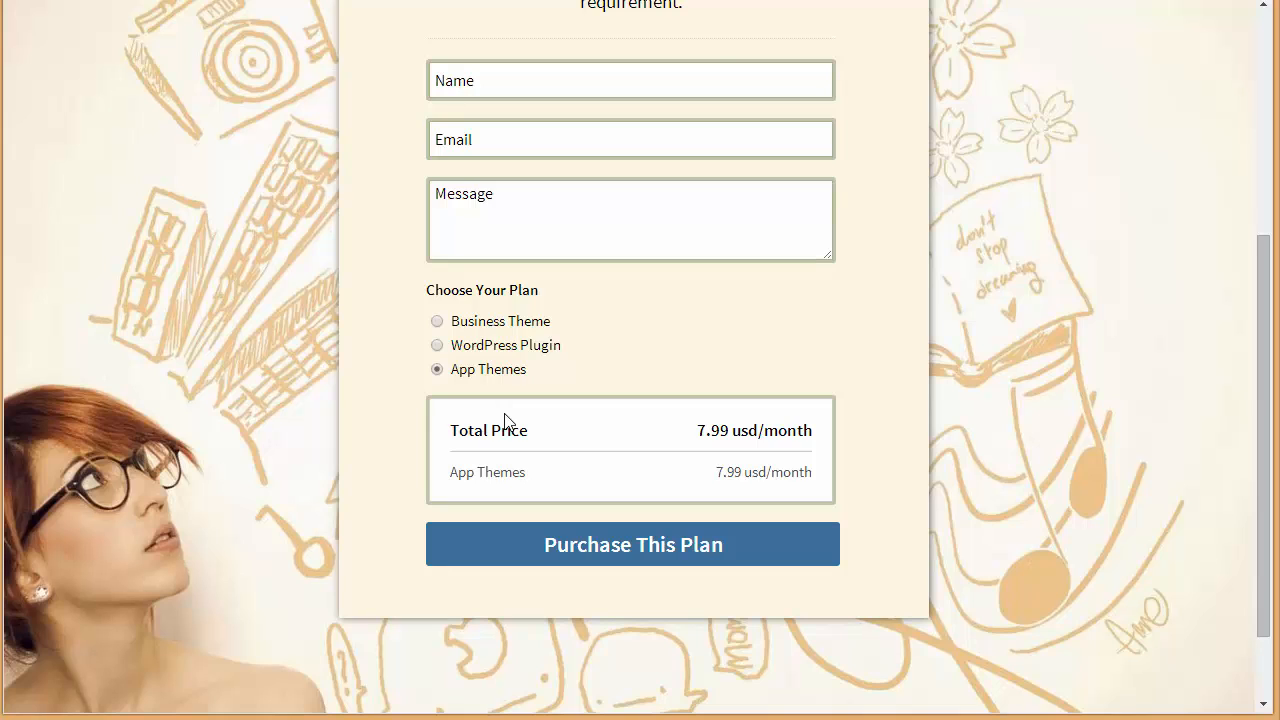
{"action": "scroll", "scroll_direction": "up", "scroll_amount": 3}
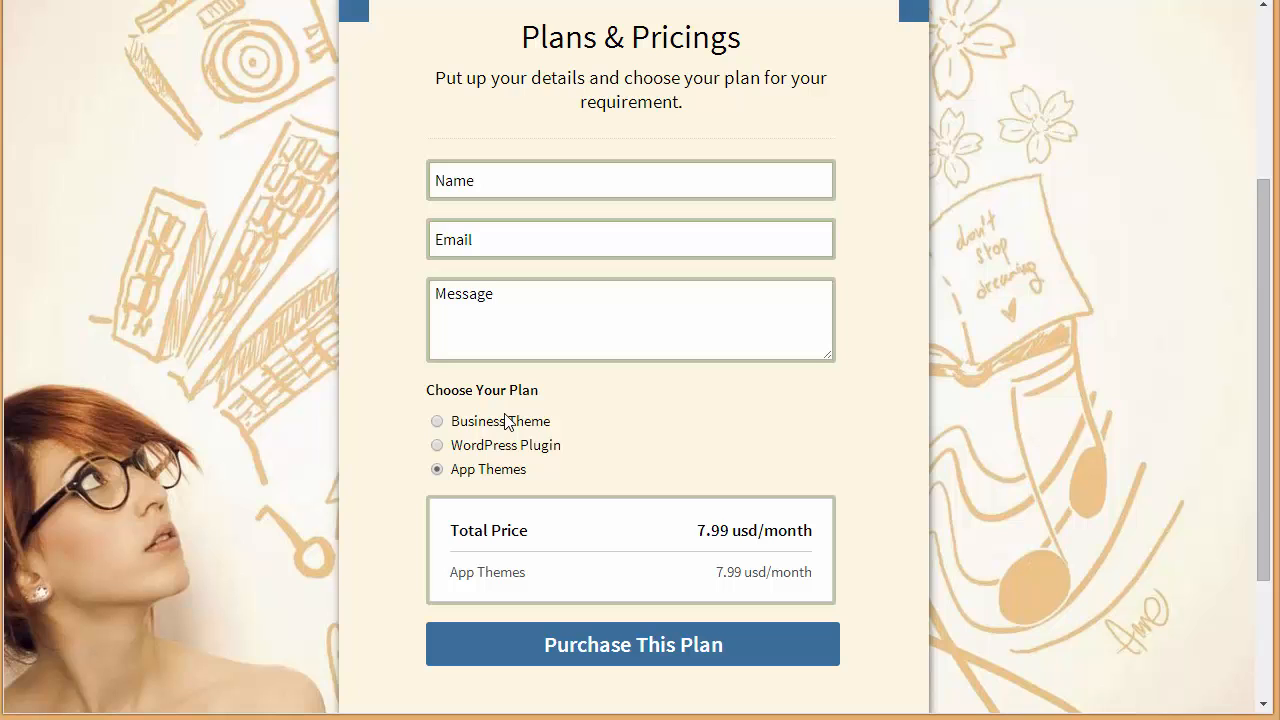
{"action": "scroll", "scroll_direction": "down", "scroll_amount": 3}
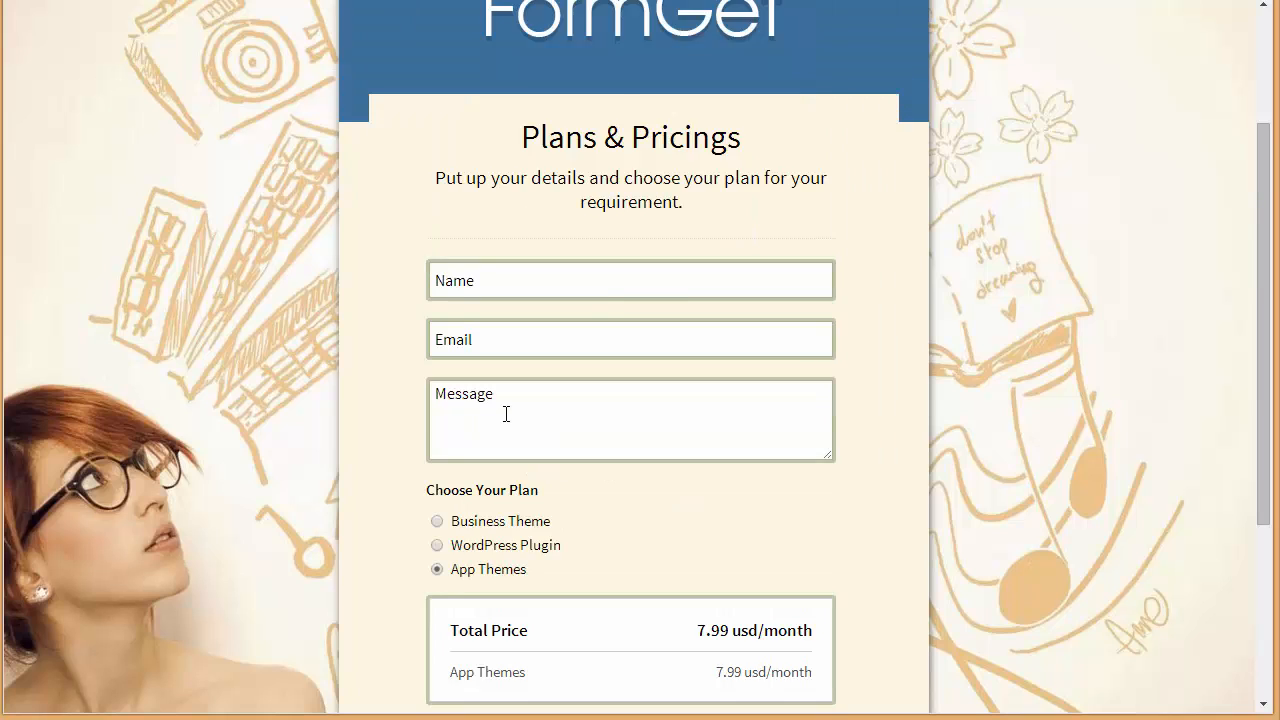